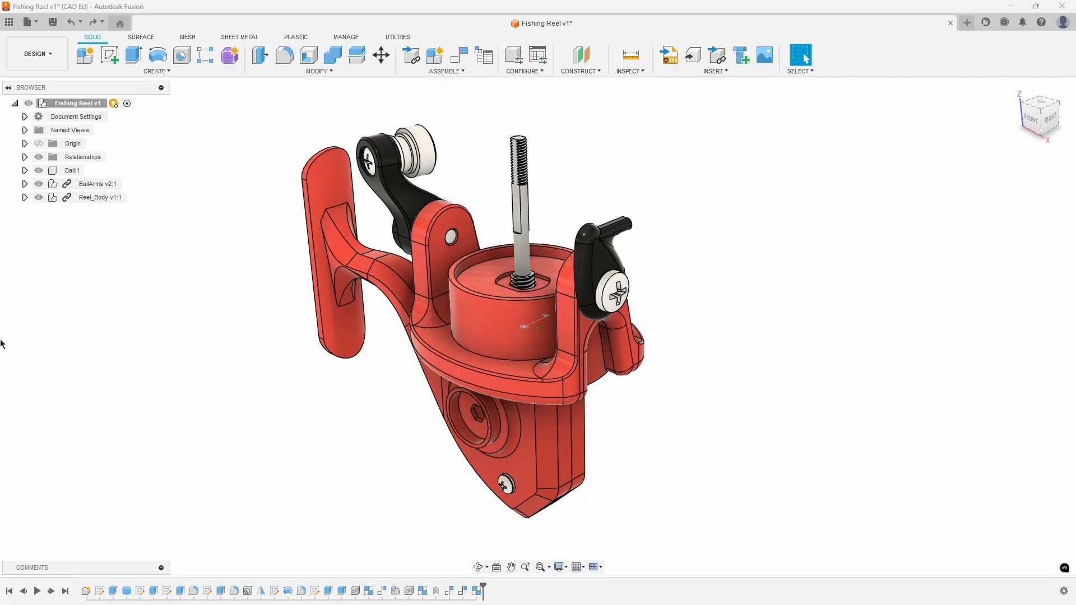
mouse_move(157, 70)
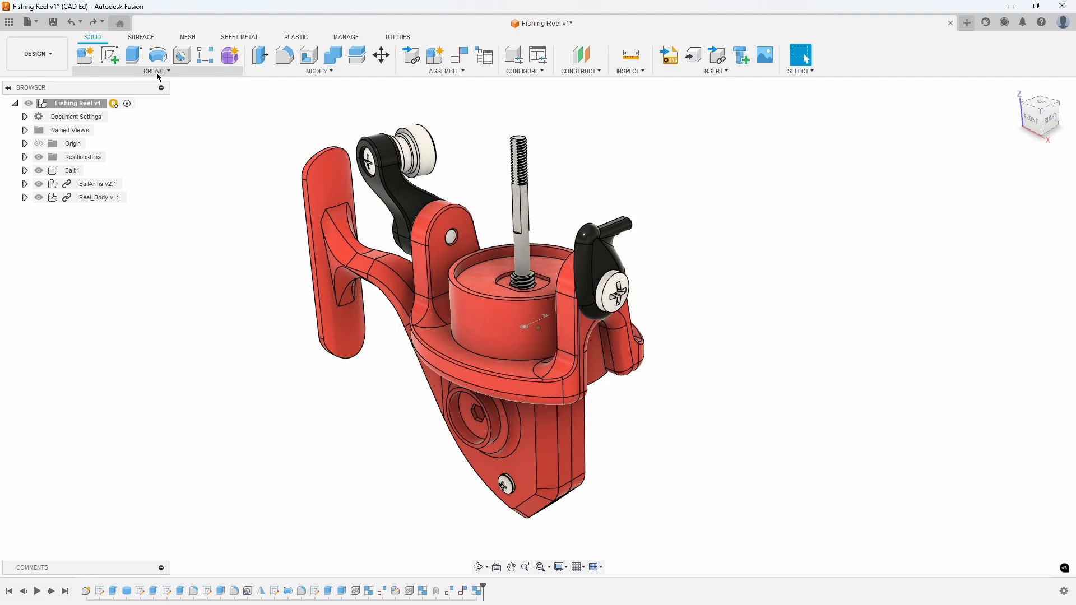
- Create a new Bail Arm Wire component and keep it active
left_click(85, 54)
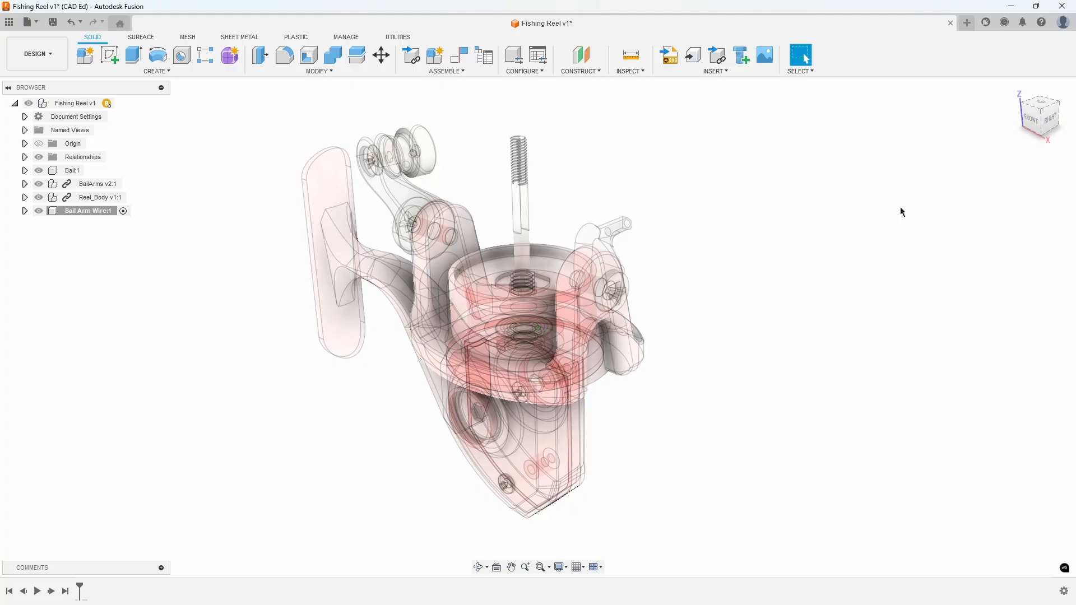
left_click(579, 70)
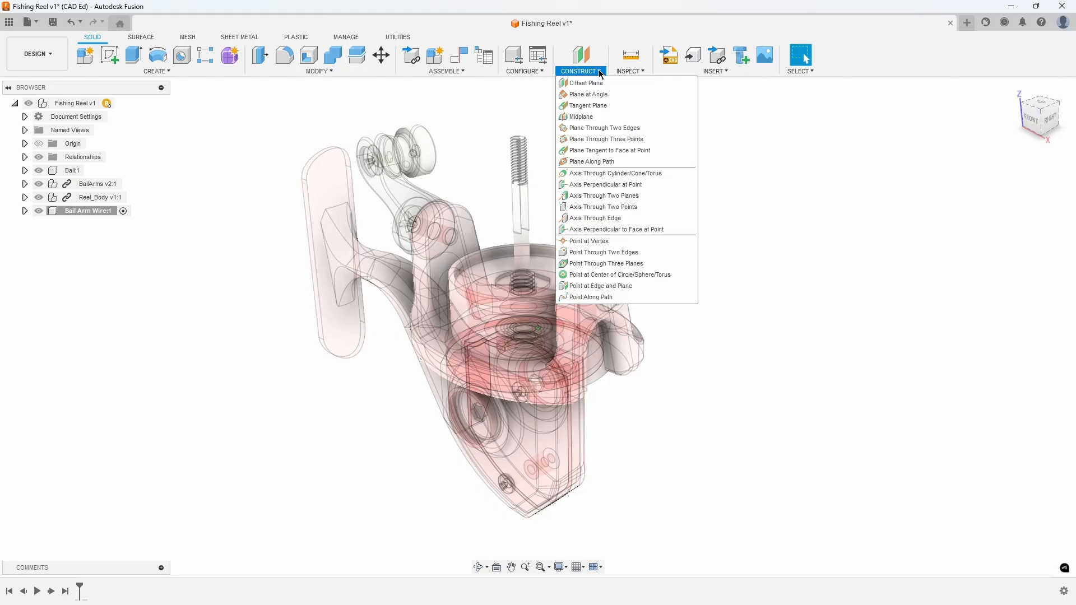
mouse_move(614, 174)
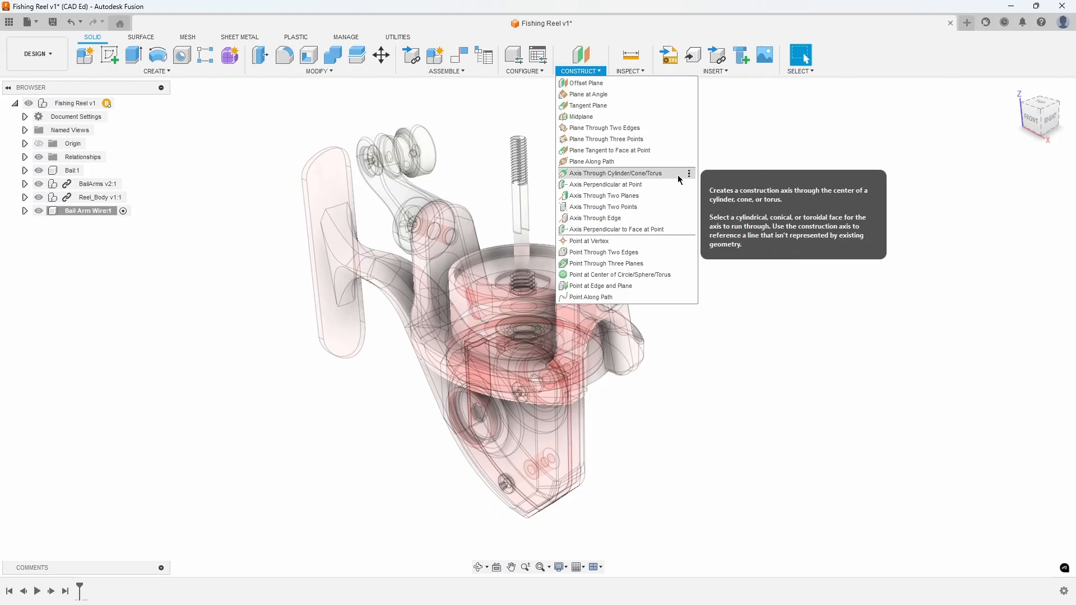
- Add a construction axis through the roller hole and start one for the opposite arm's hole
left_click(615, 174)
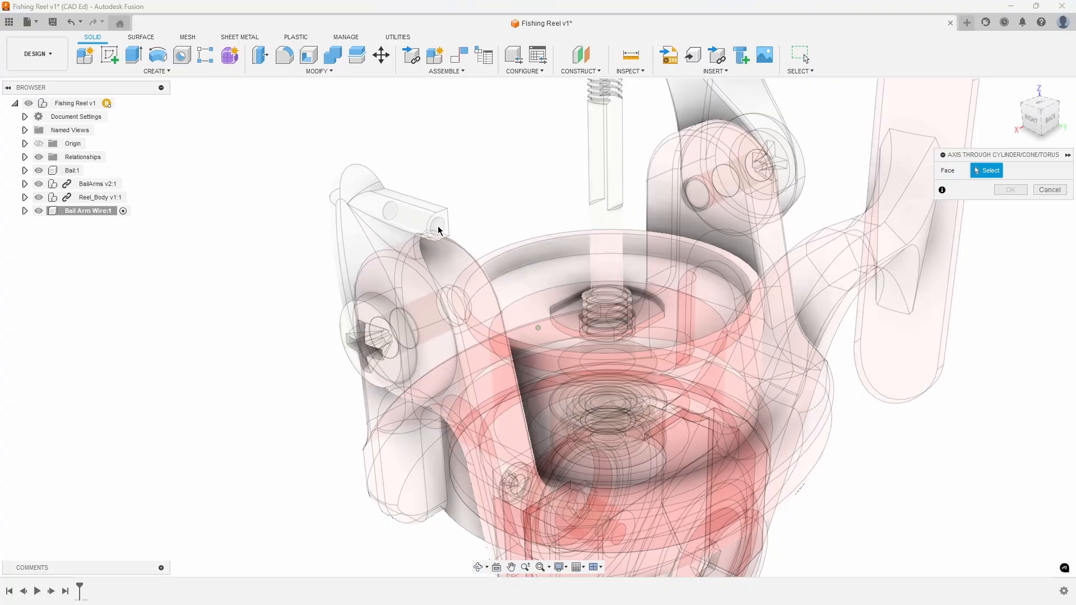
left_click(412, 220)
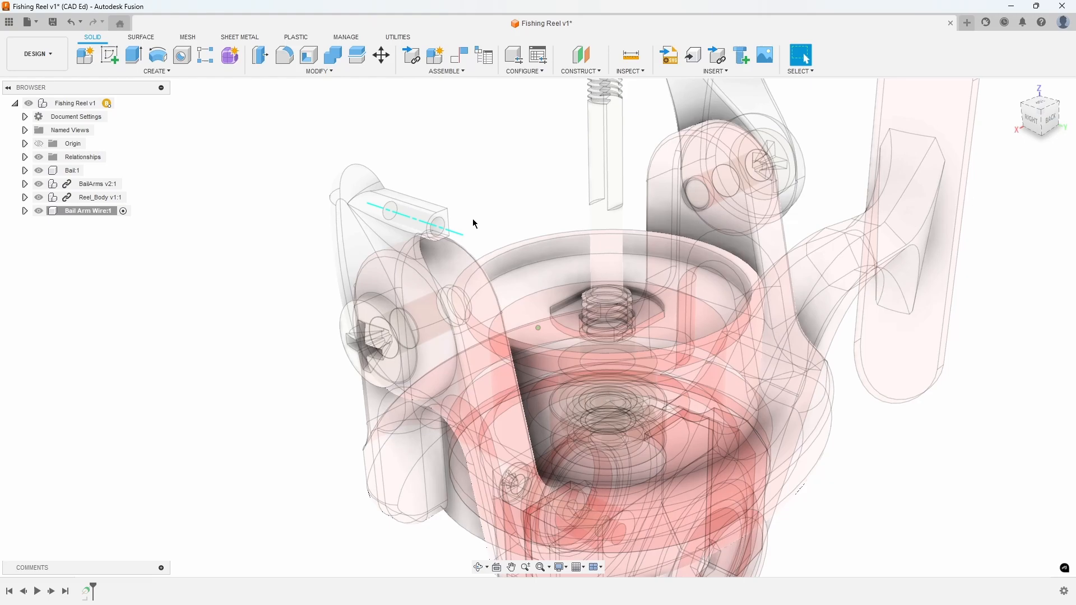
mouse_move(501, 212)
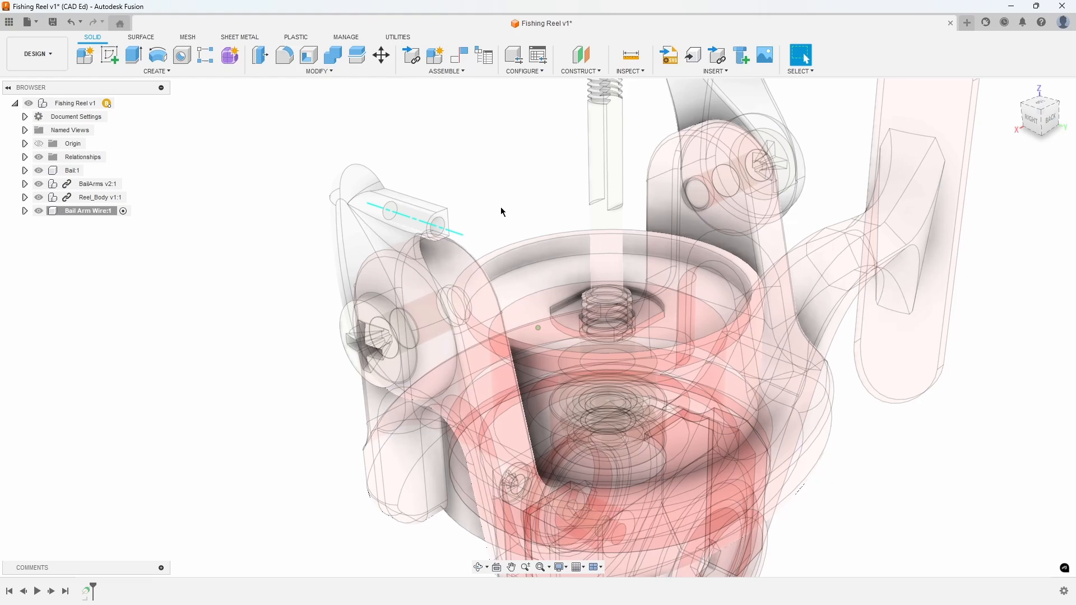
mouse_move(580, 71)
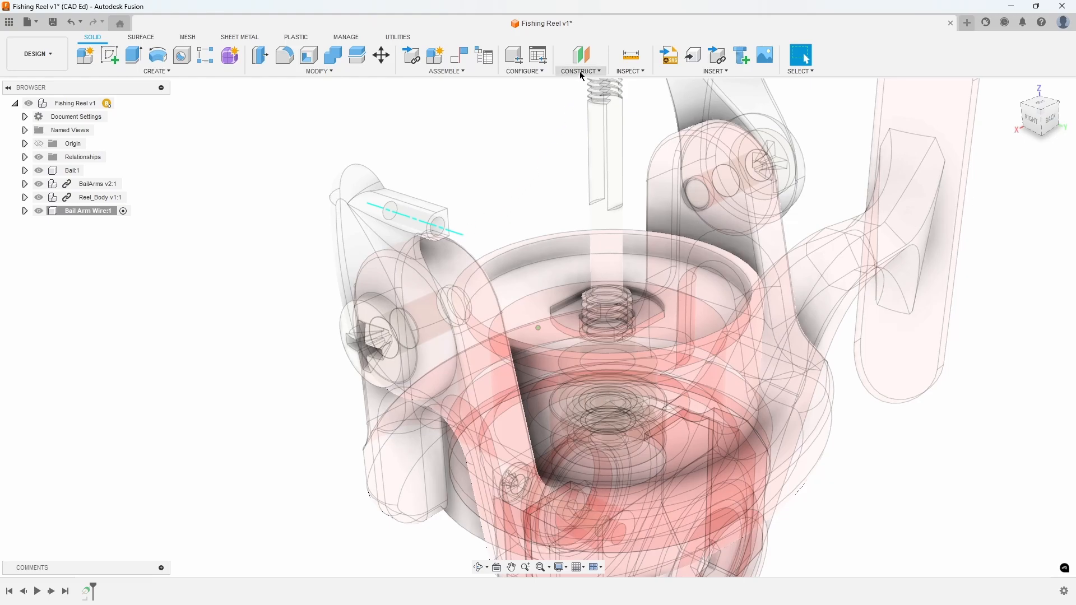
left_click(580, 58)
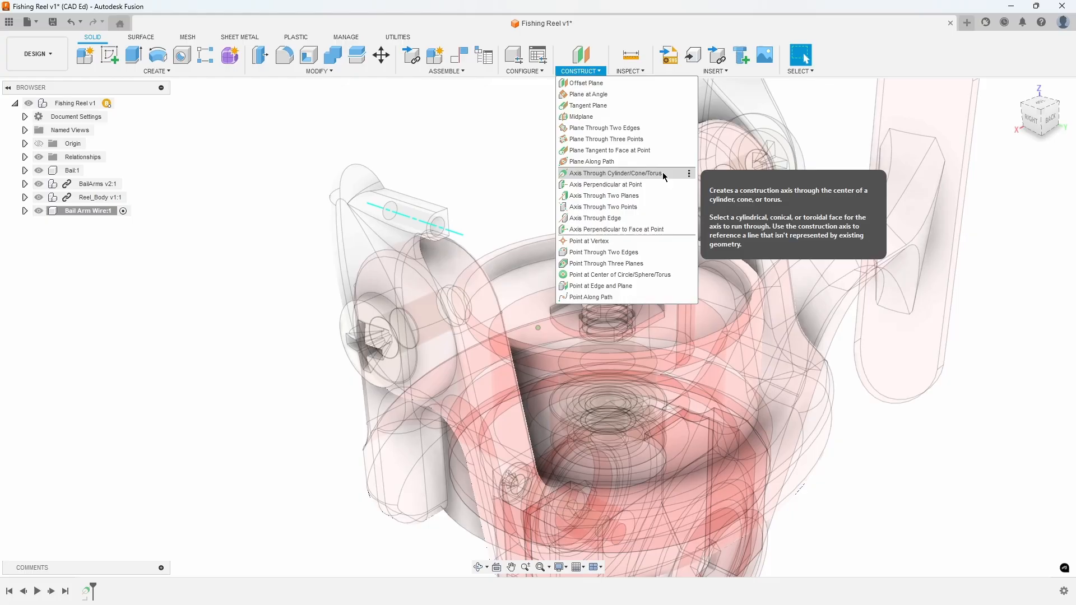
left_click(616, 173)
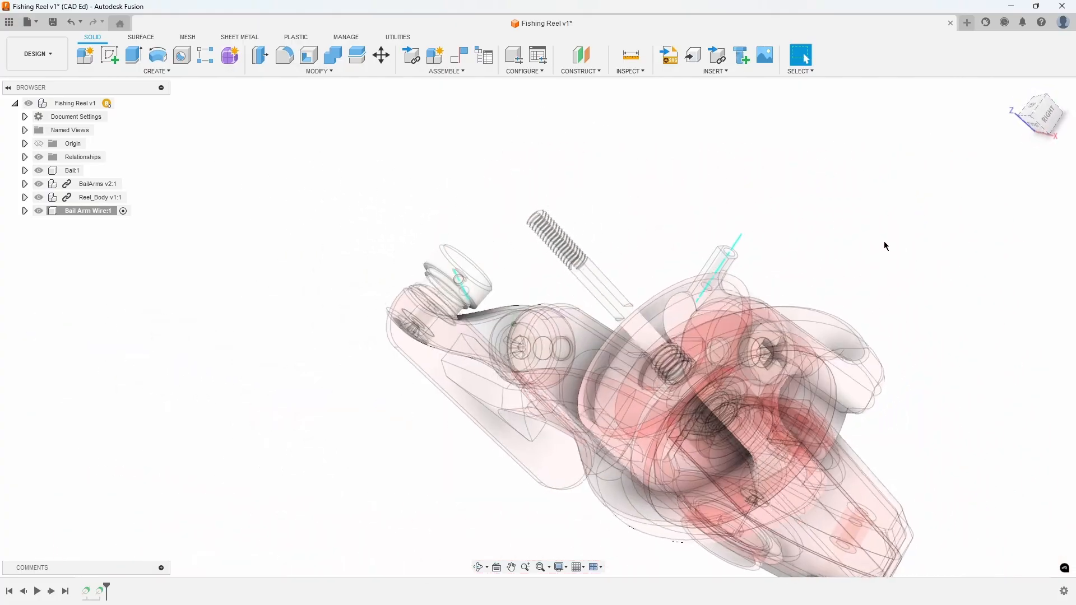
- Add a plane at angle through the right-hand axis, returned to 0 degrees
left_click(579, 71)
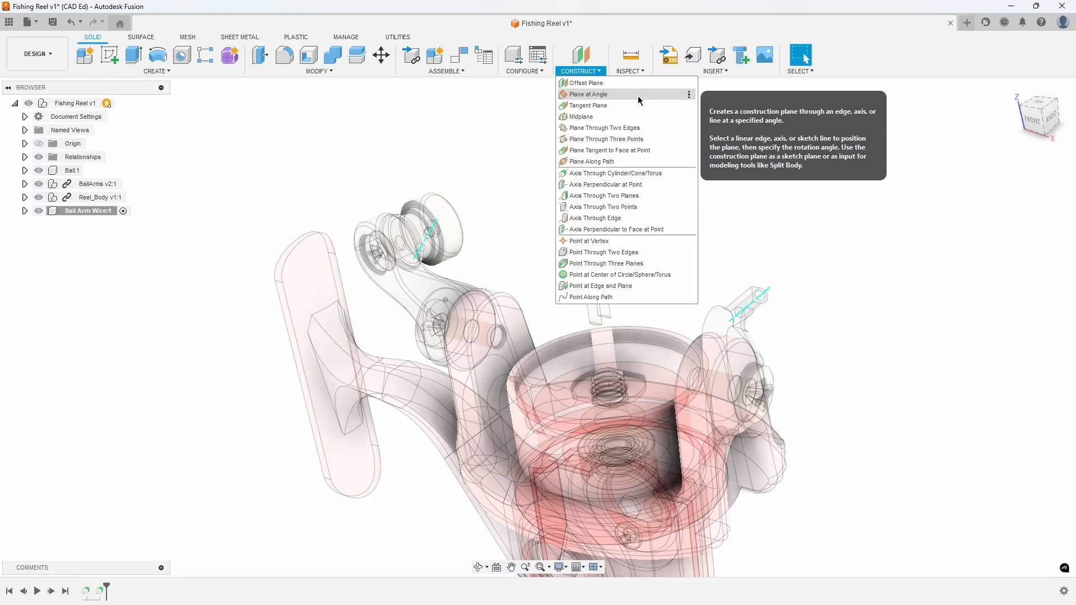
left_click(589, 95)
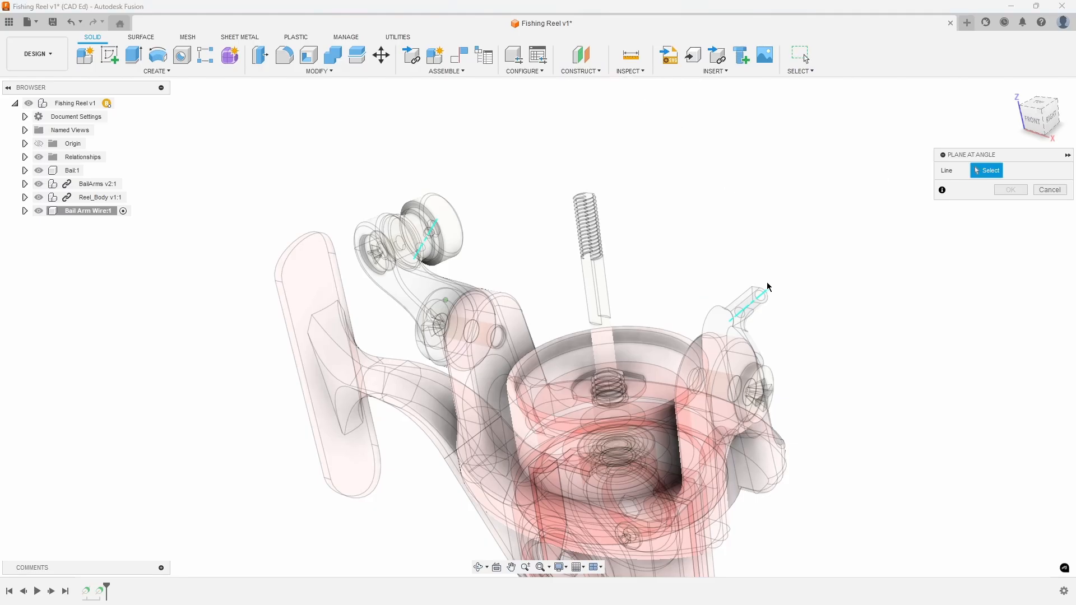
left_click(748, 299)
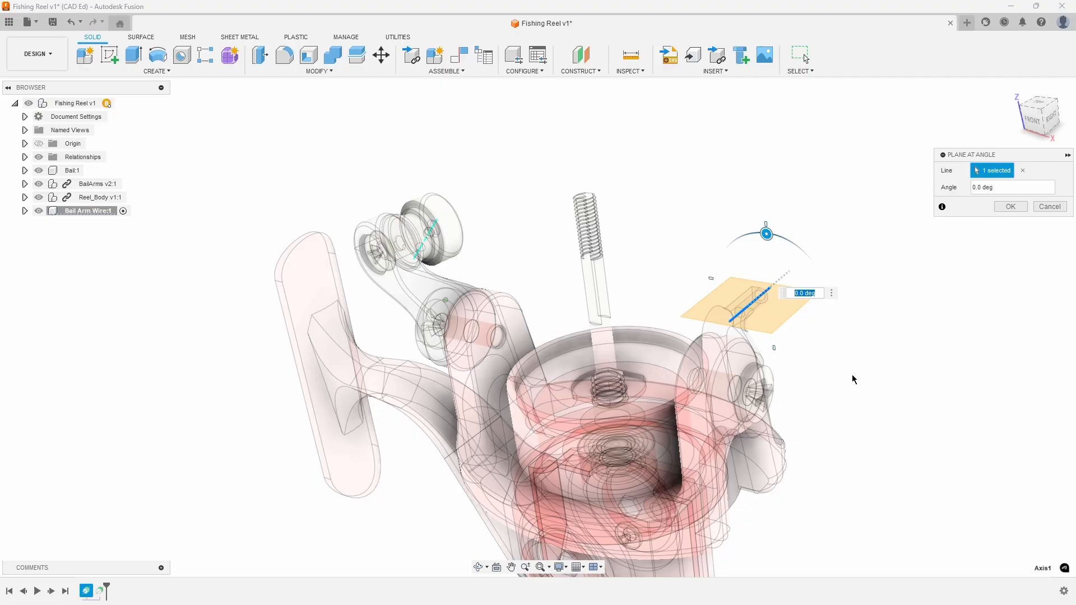
mouse_move(673, 314)
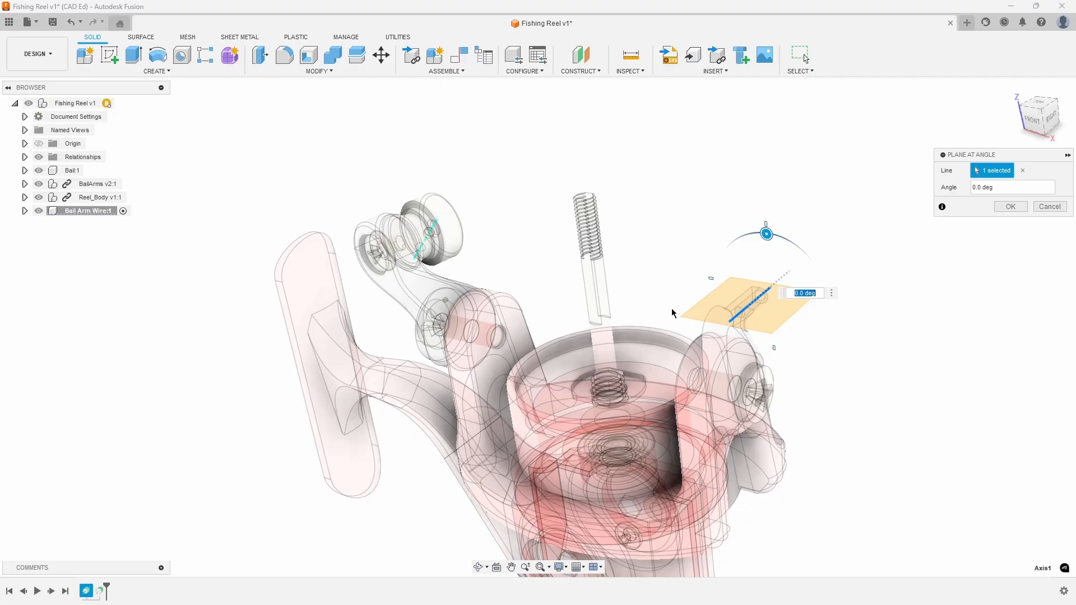
mouse_move(667, 312)
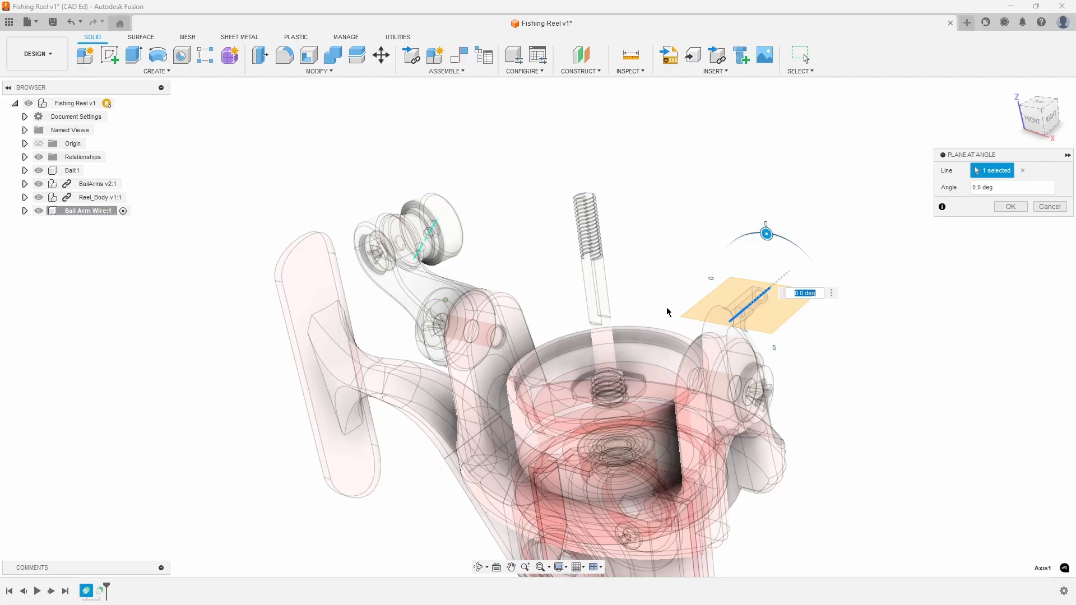
left_click_drag(767, 235, 811, 261)
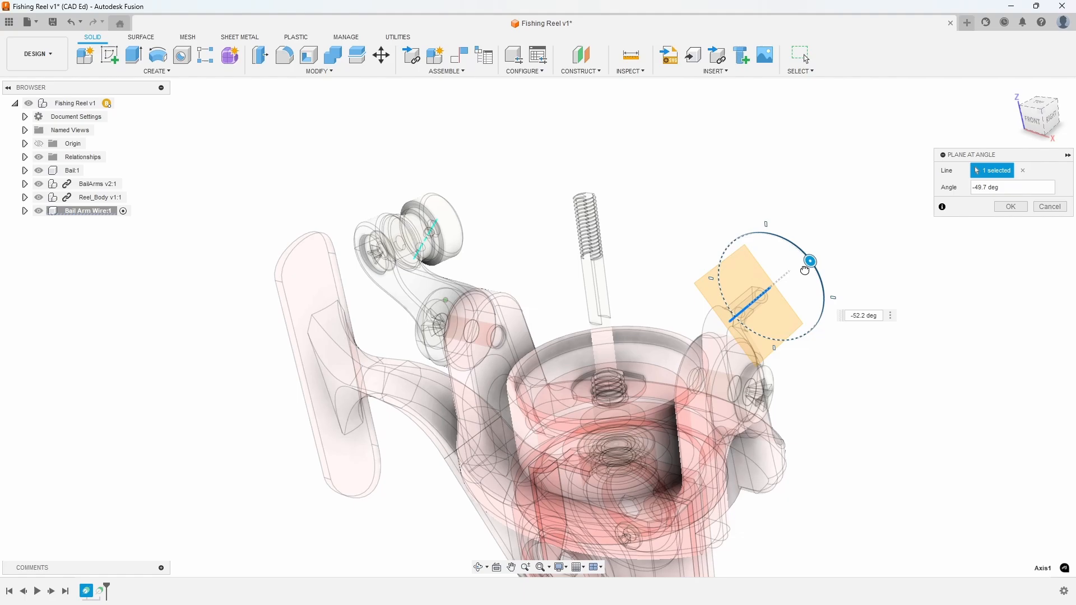
left_click_drag(809, 260, 719, 266)
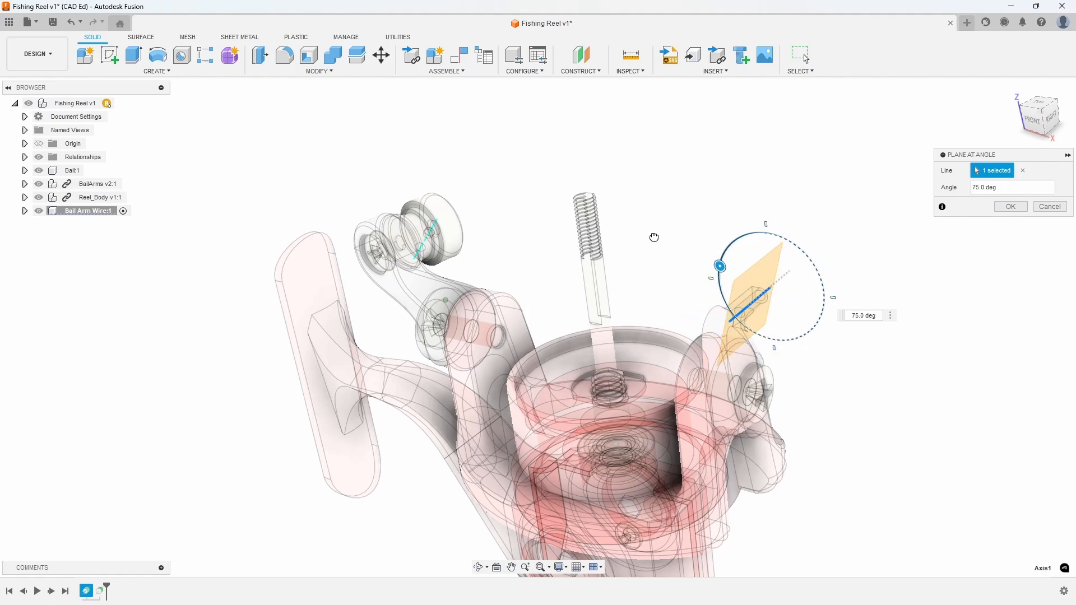
left_click_drag(719, 267, 767, 235)
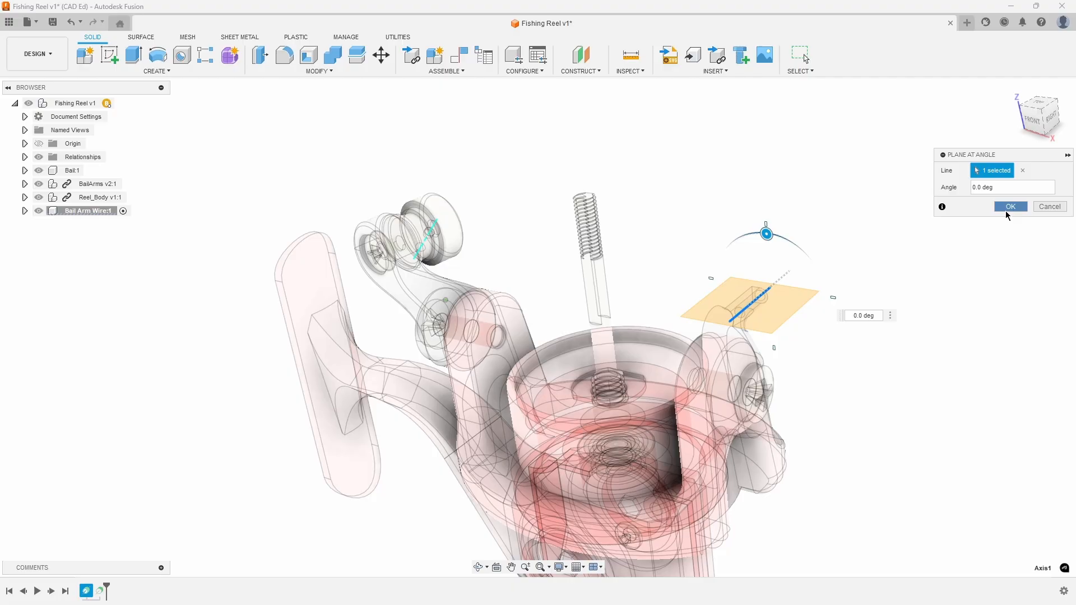
left_click(1009, 206)
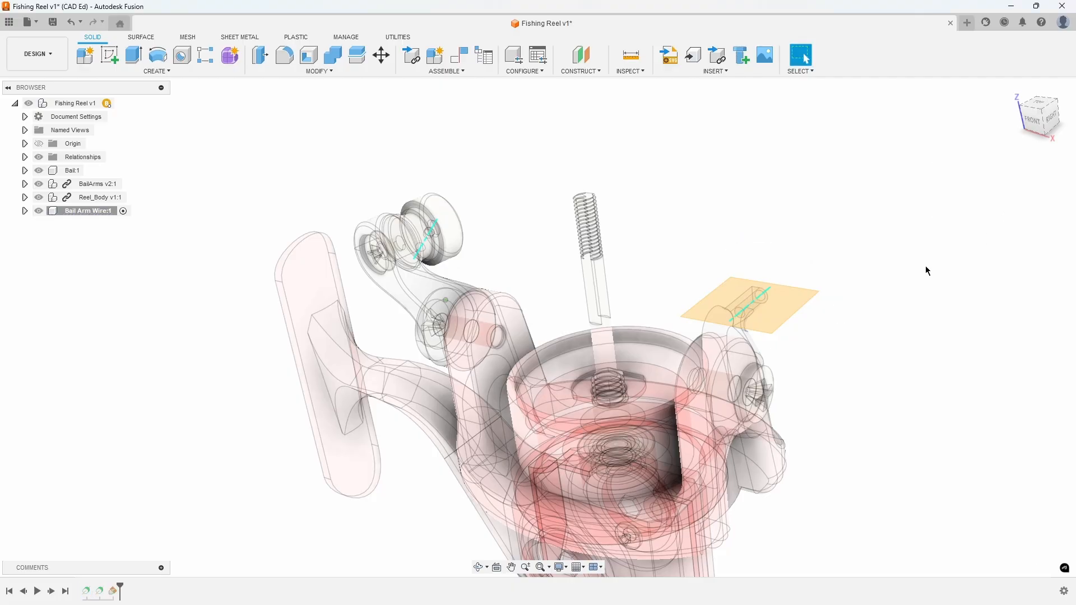
mouse_move(918, 266)
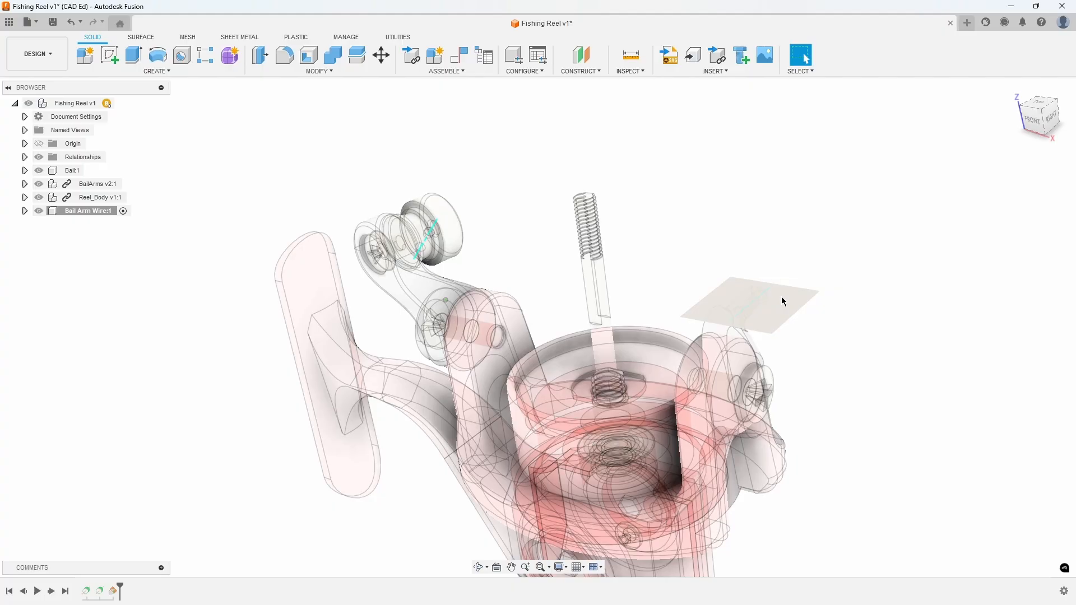
- Create a sketch on the 0° plane and project the hole's cylindrical face into it
right_click(783, 302)
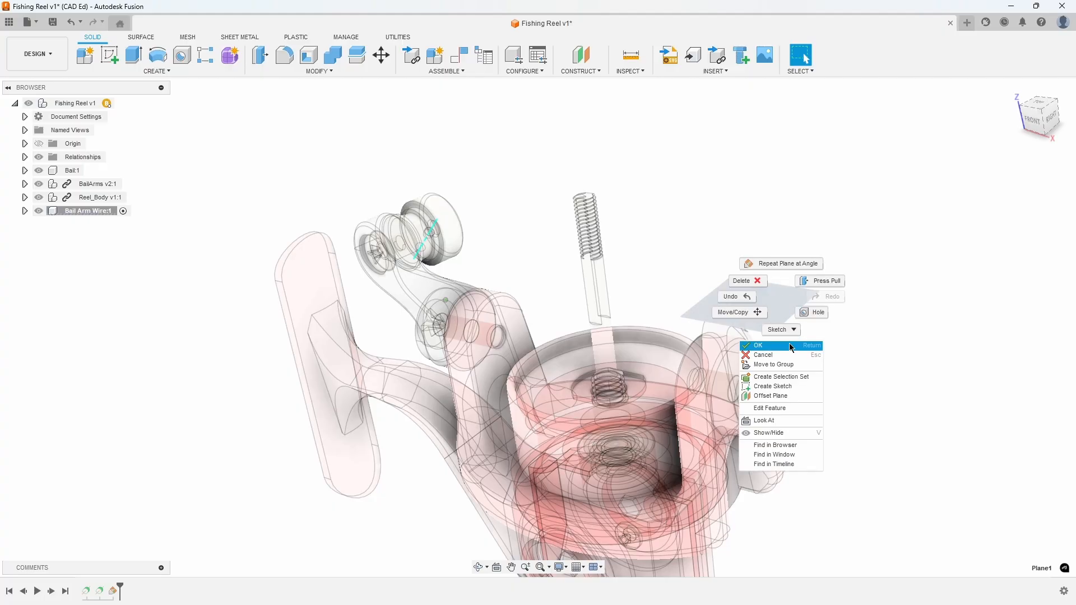
left_click(757, 345)
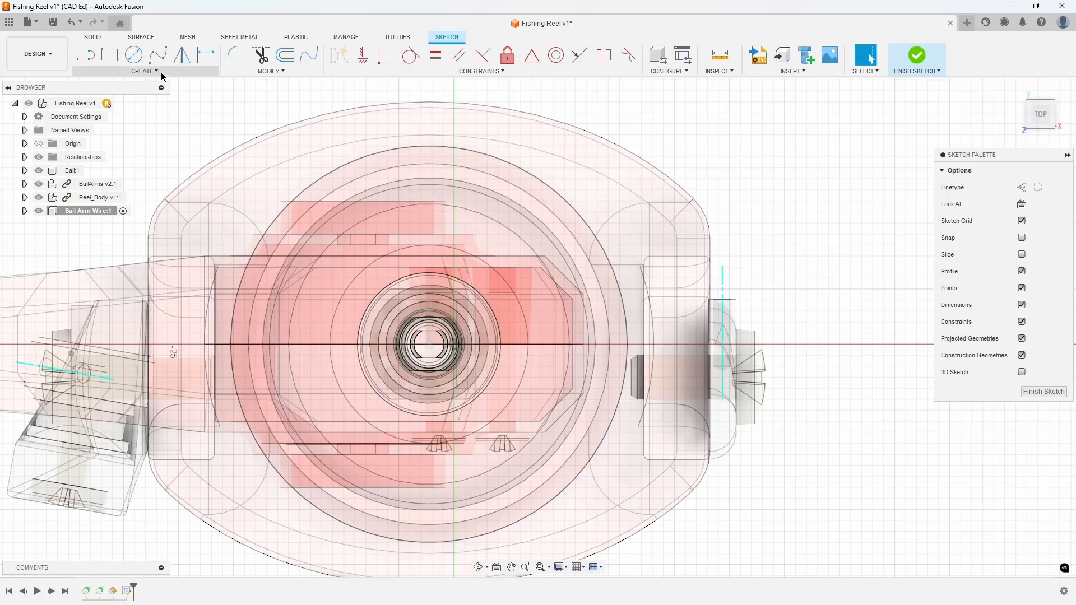
left_click(143, 70)
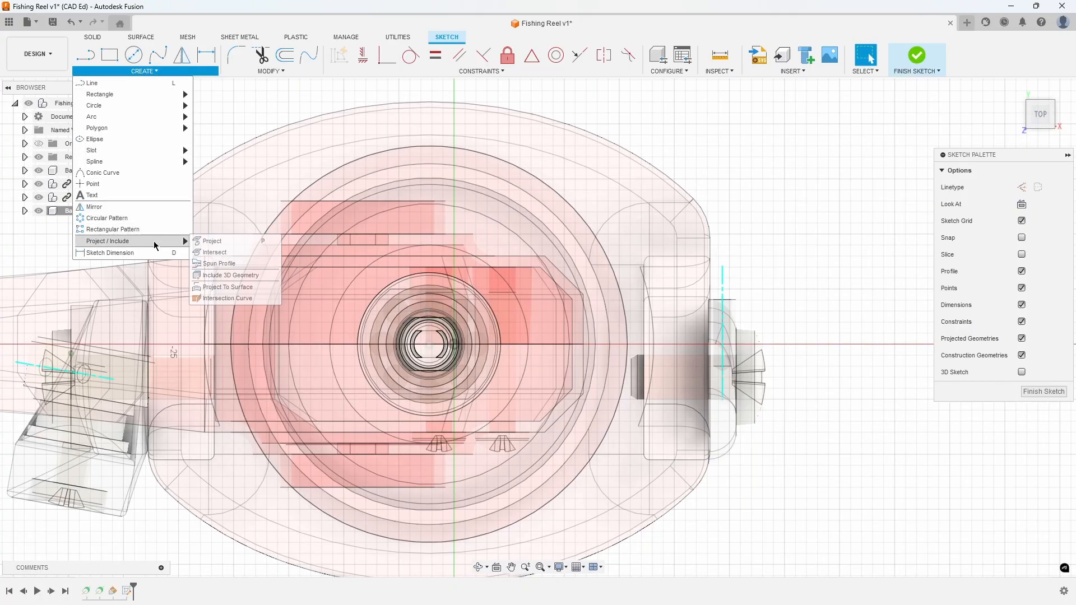
mouse_move(213, 241)
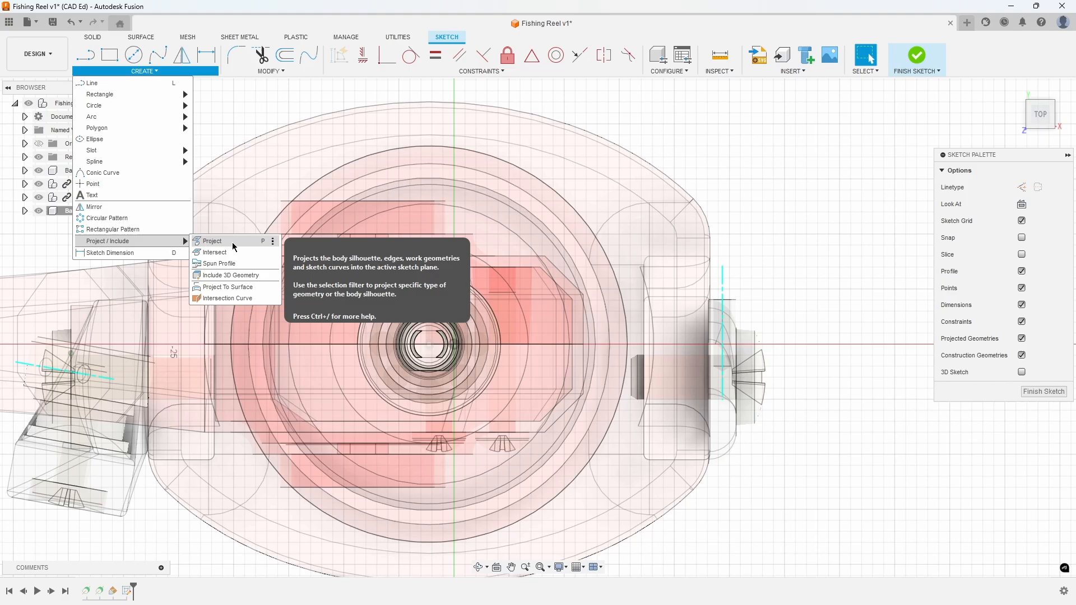
left_click(212, 241)
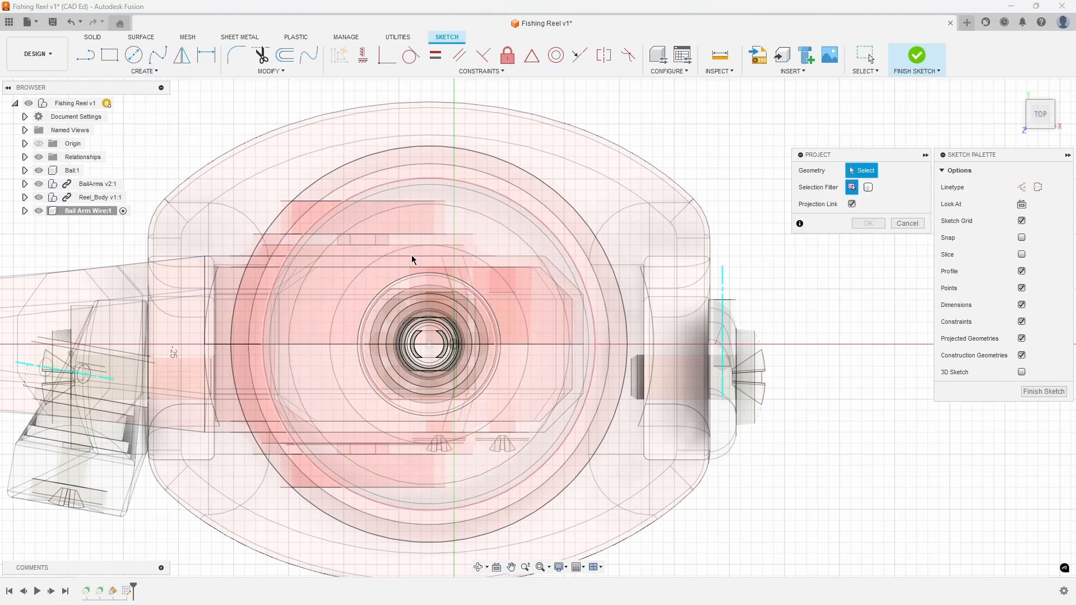
left_click_drag(412, 259, 760, 286)
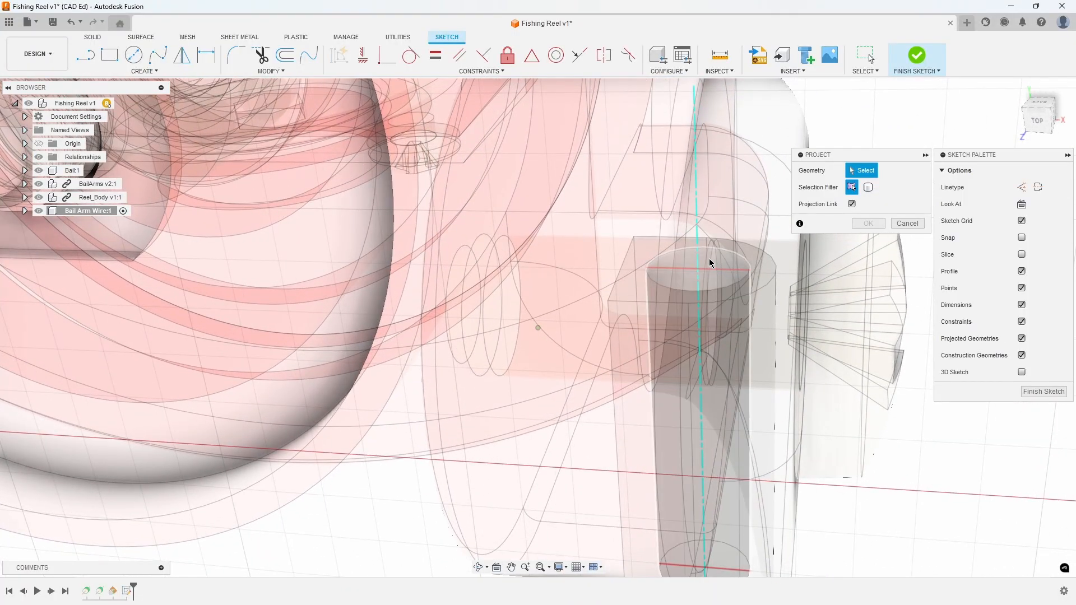
mouse_move(707, 265)
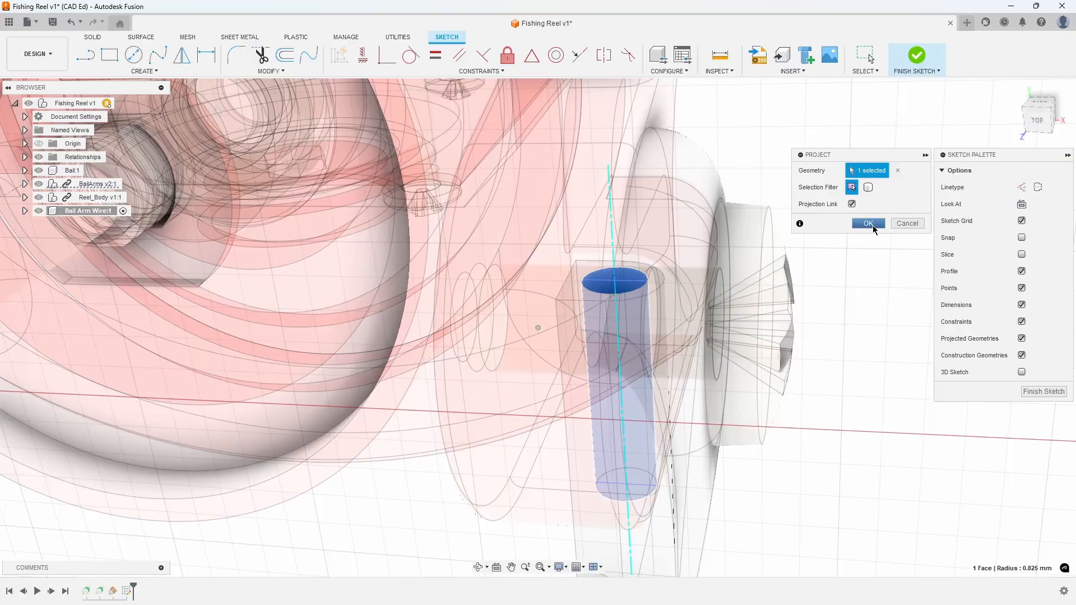
left_click(867, 223)
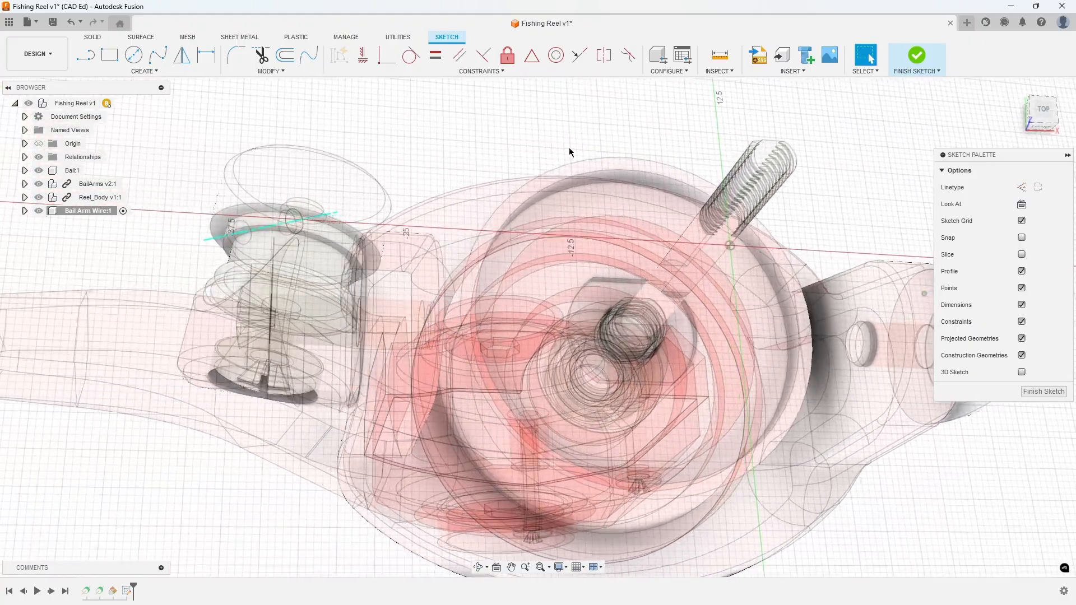
- Intersect the pivot axis with the sketch plane to mark its attachment point
left_click(143, 70)
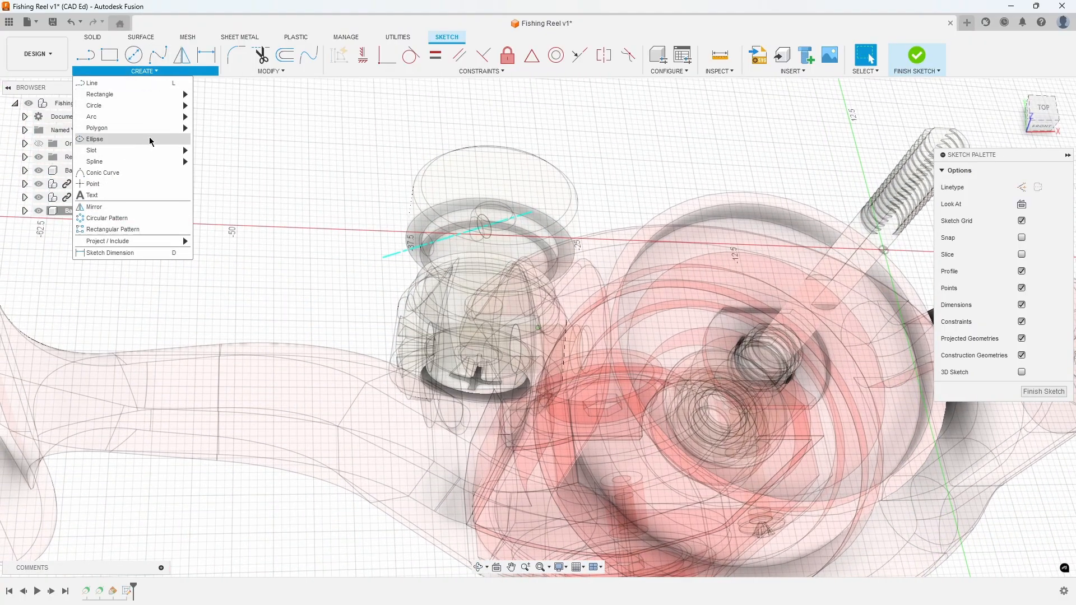
mouse_move(110, 241)
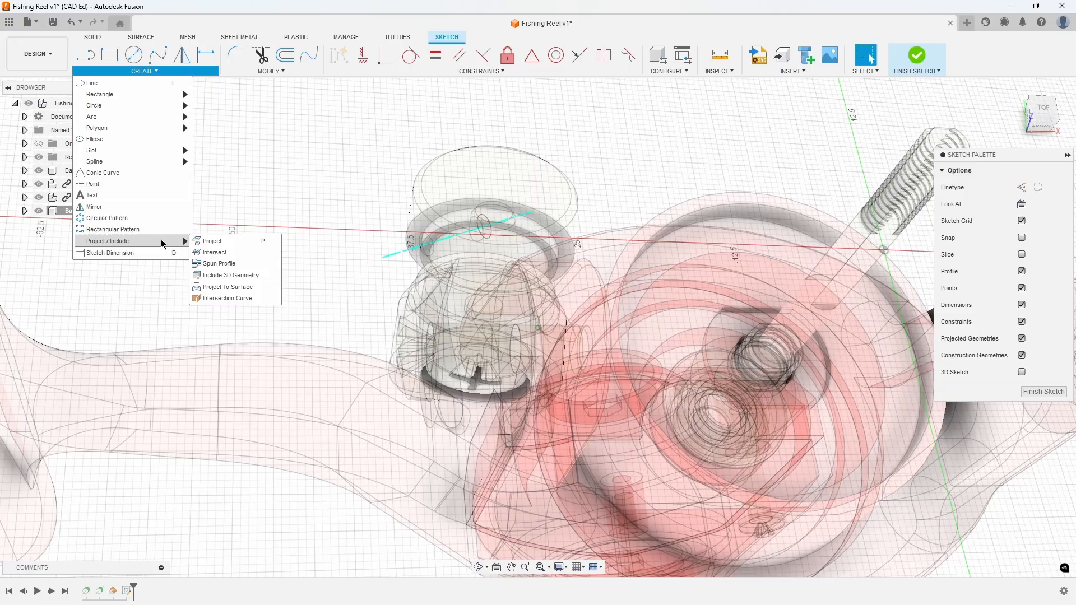
mouse_move(229, 276)
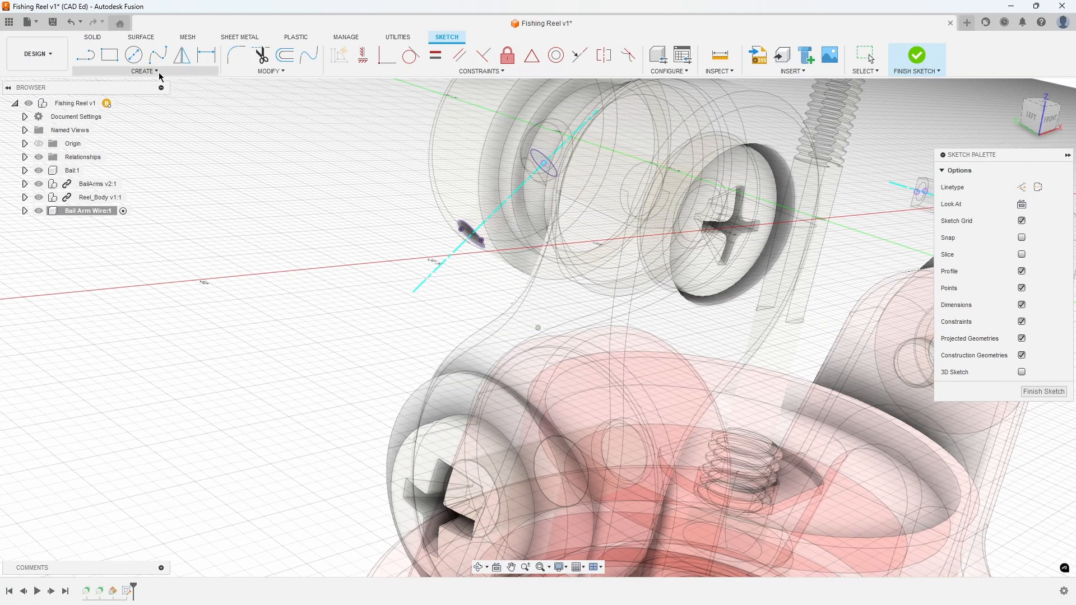
left_click(144, 71)
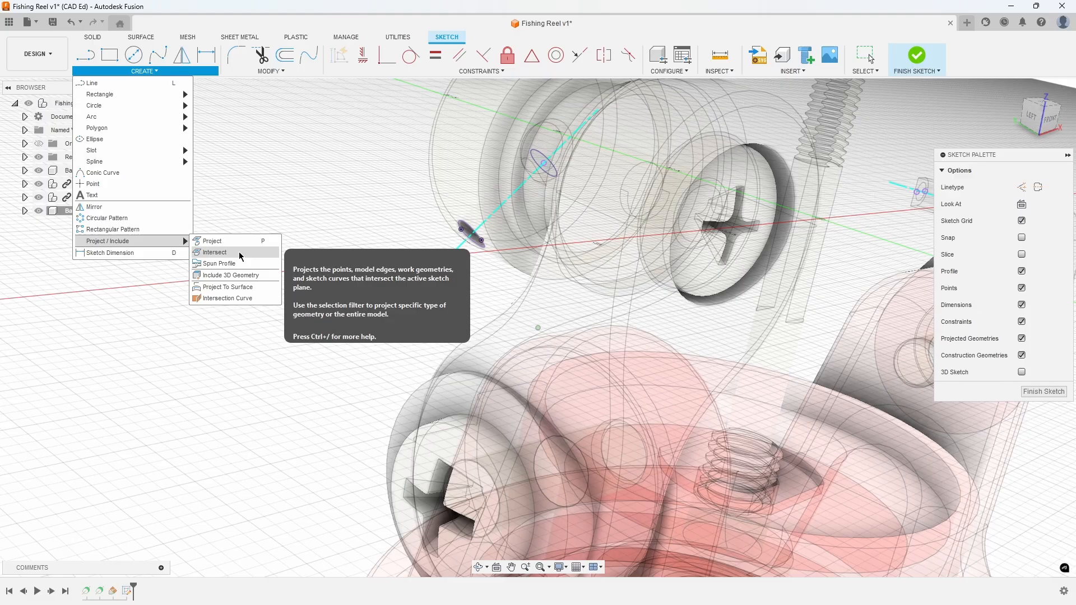
mouse_move(241, 256)
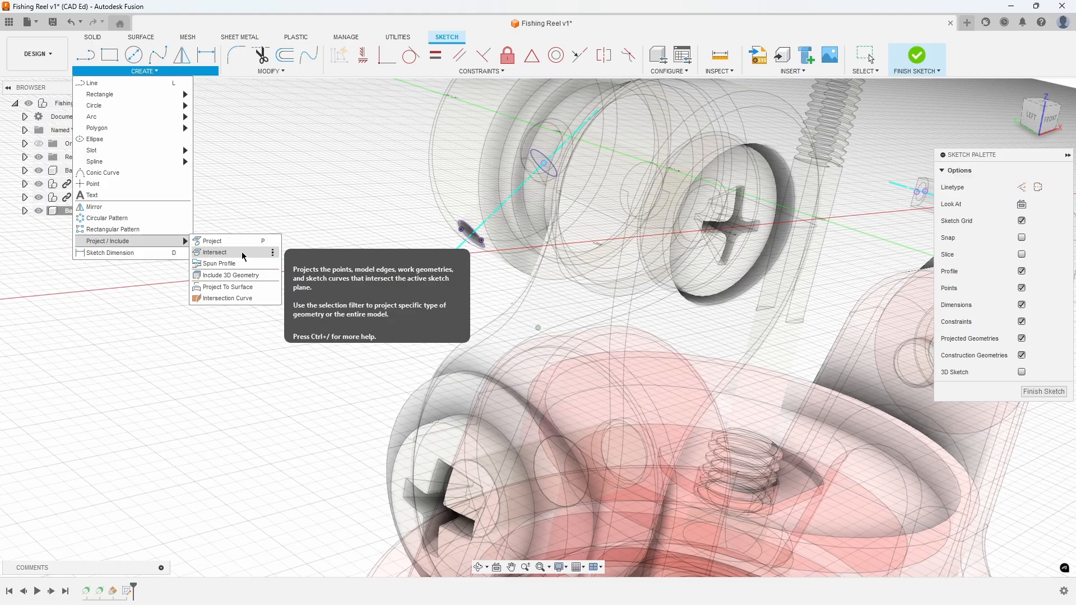
left_click(214, 251)
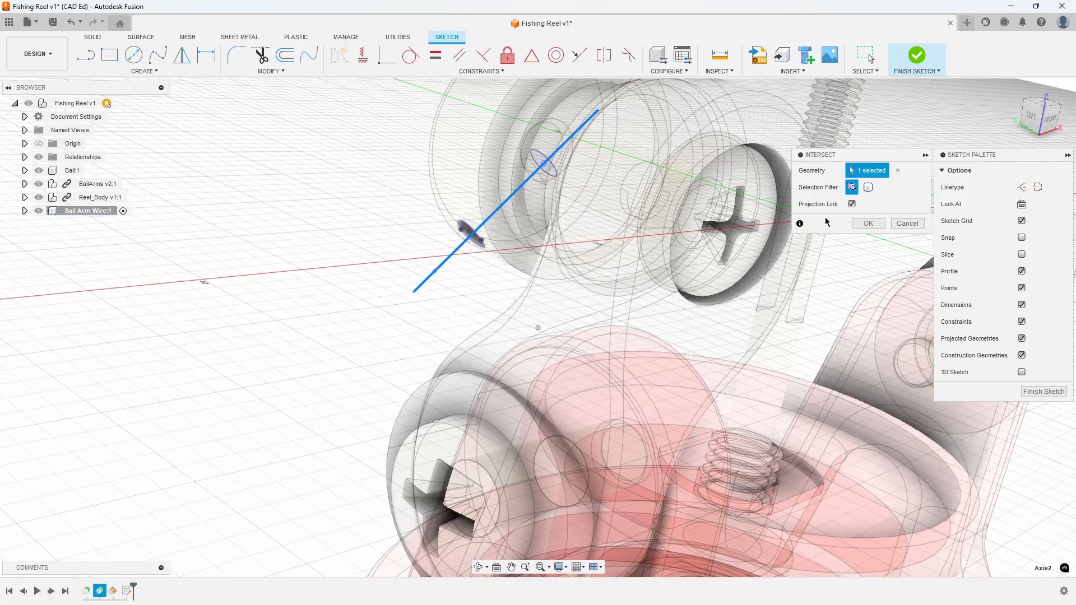
left_click(868, 223)
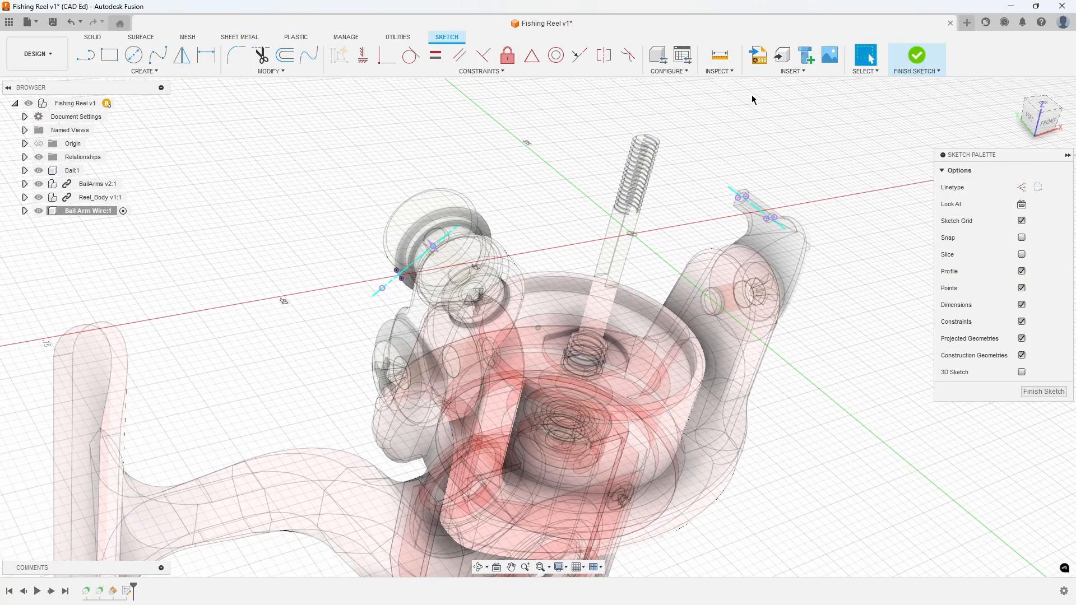
left_click(1040, 111)
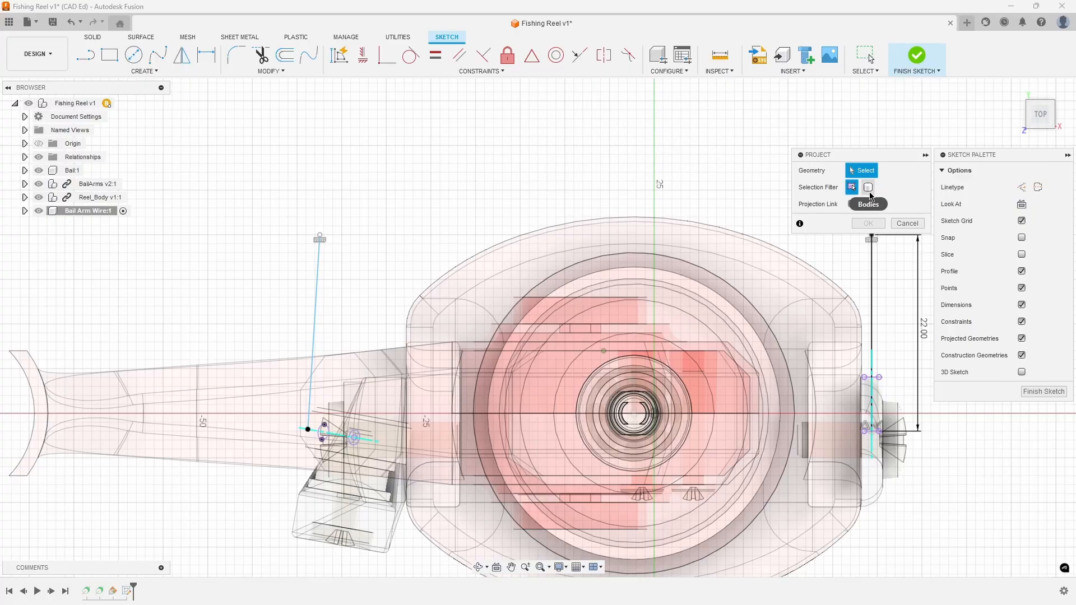
- Project the left bail arm body into the sketch using the Bodies selection filter
left_click(869, 188)
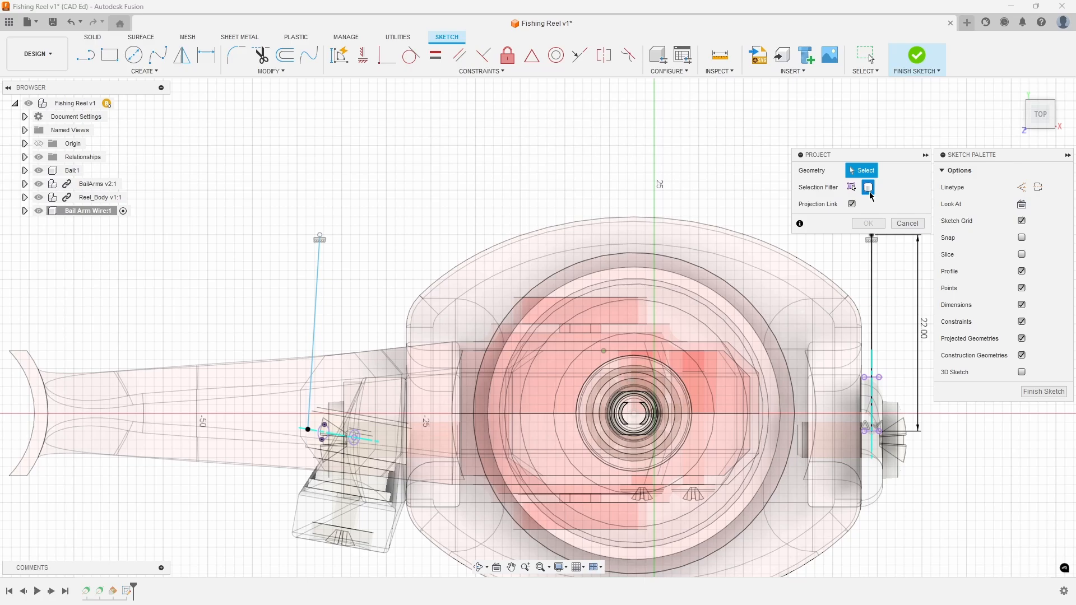
left_click(354, 432)
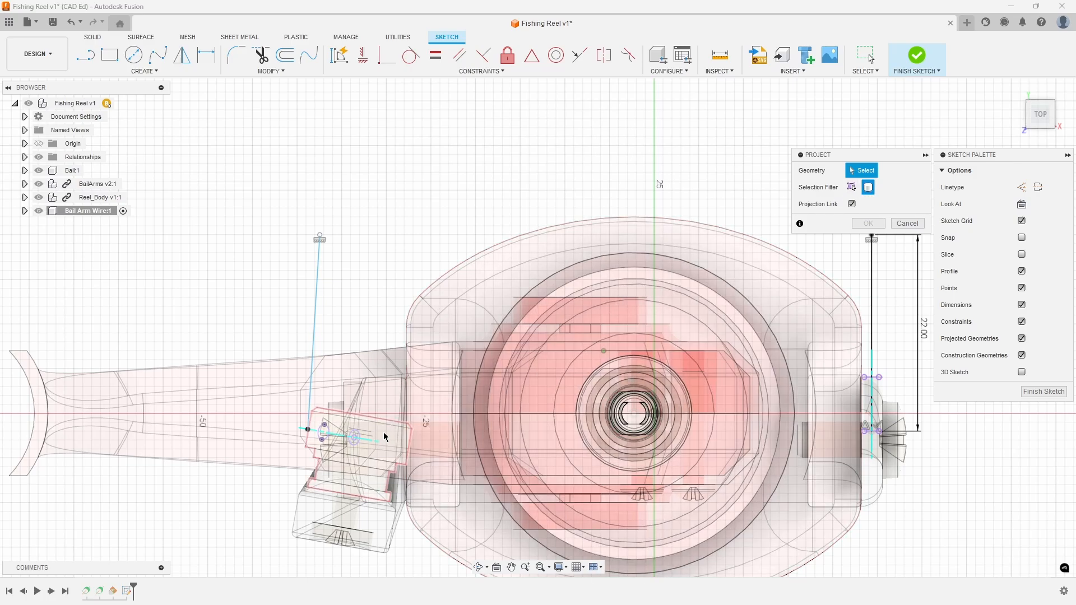
left_click(350, 446)
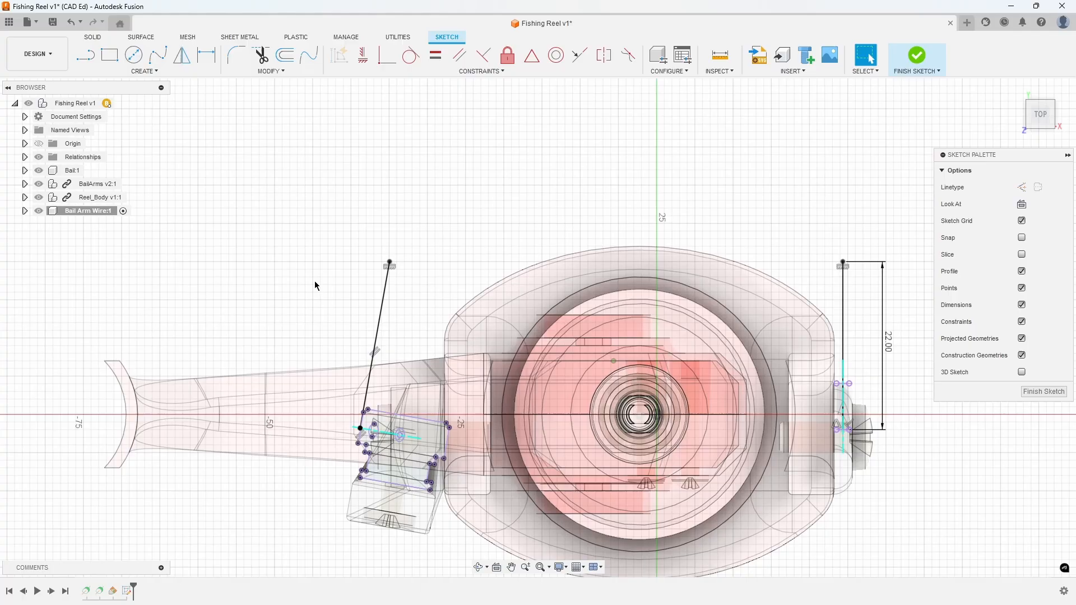
- Draw a 3-point arc between the leg tops and dimension its height to the axis
left_click(141, 62)
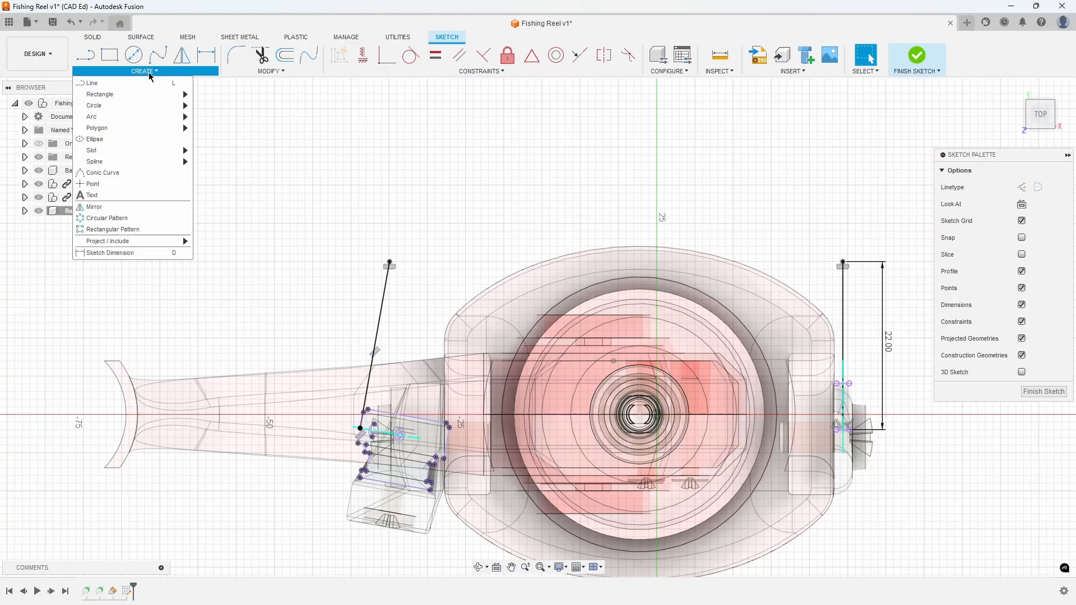
left_click(200, 122)
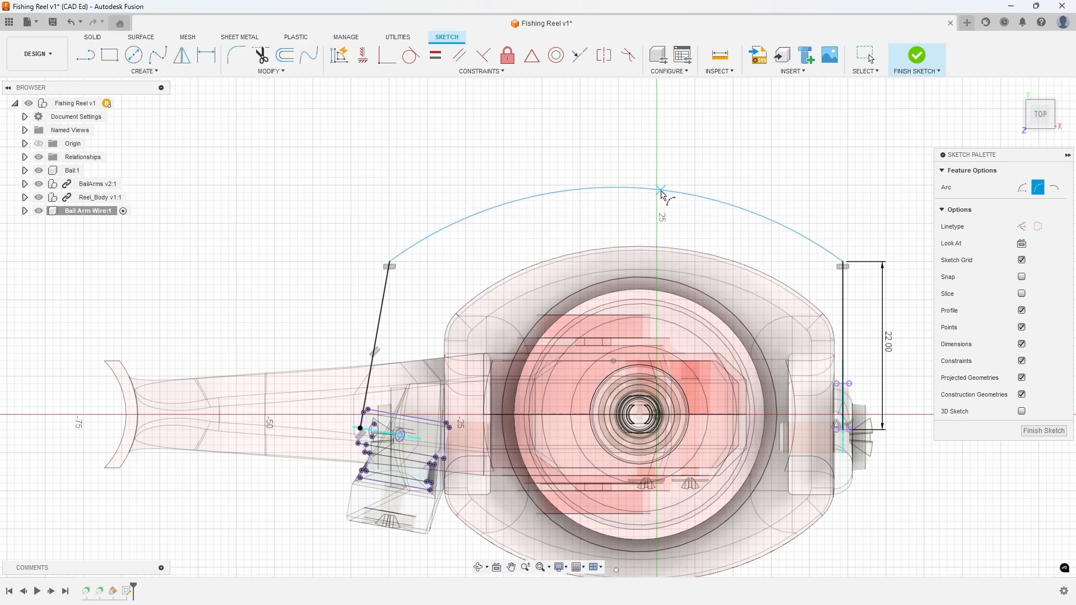
mouse_move(207, 55)
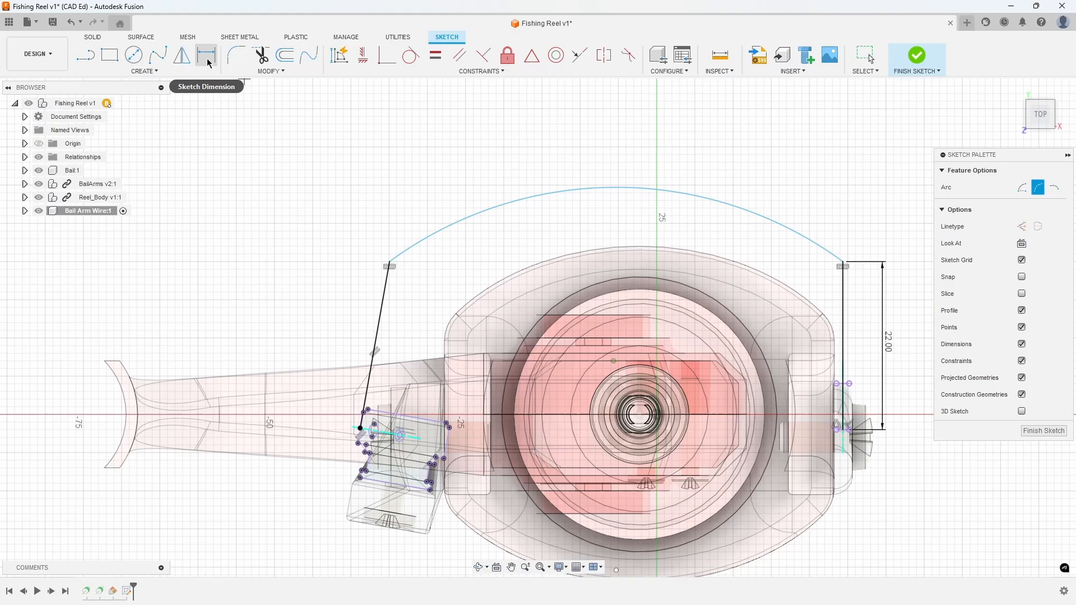
left_click(206, 55)
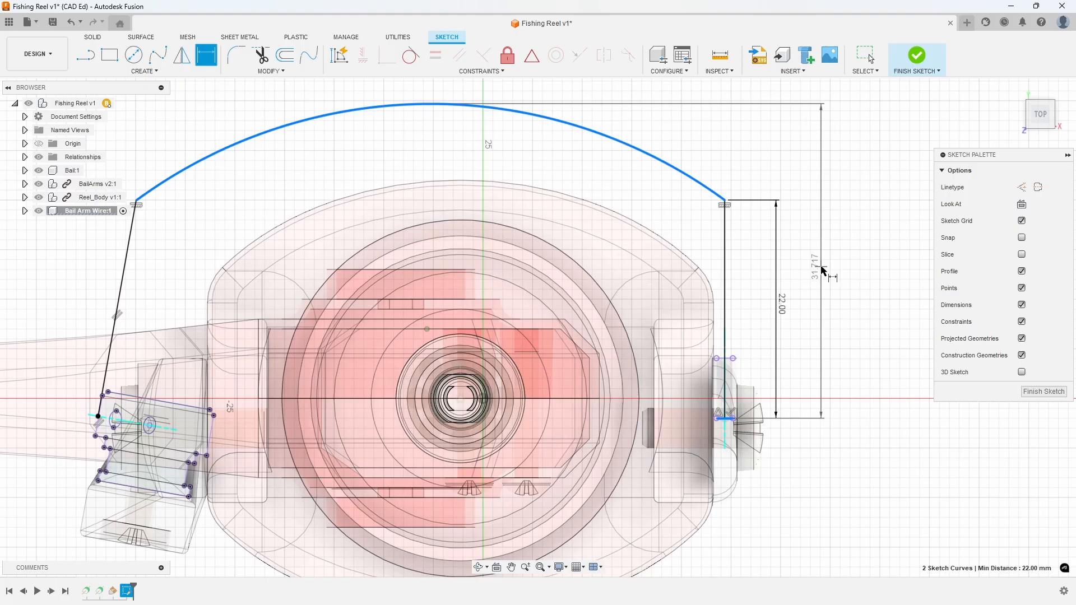
double_click(814, 271)
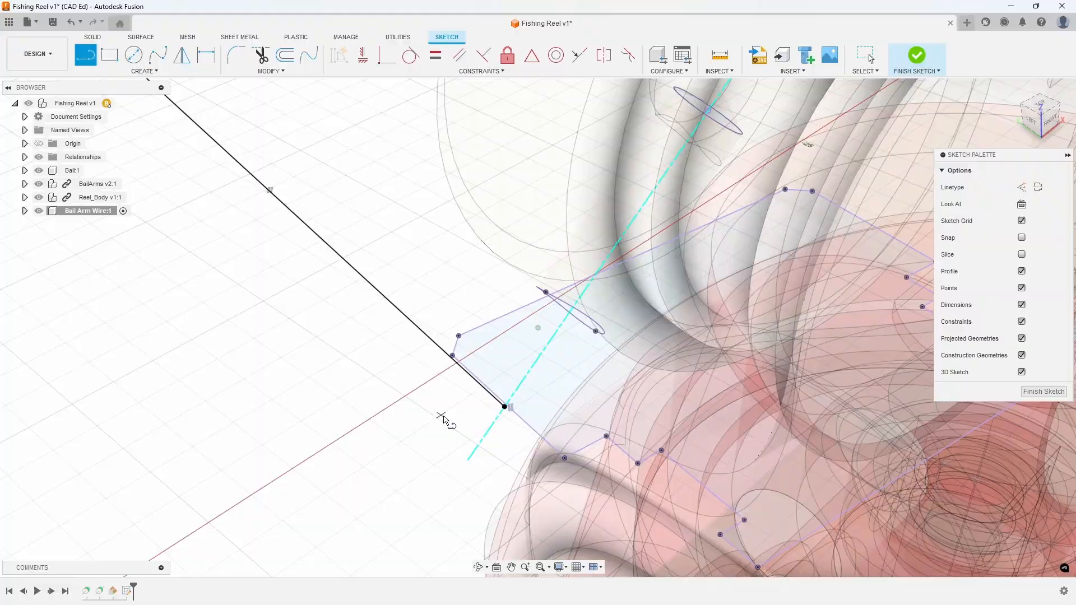
mouse_move(505, 409)
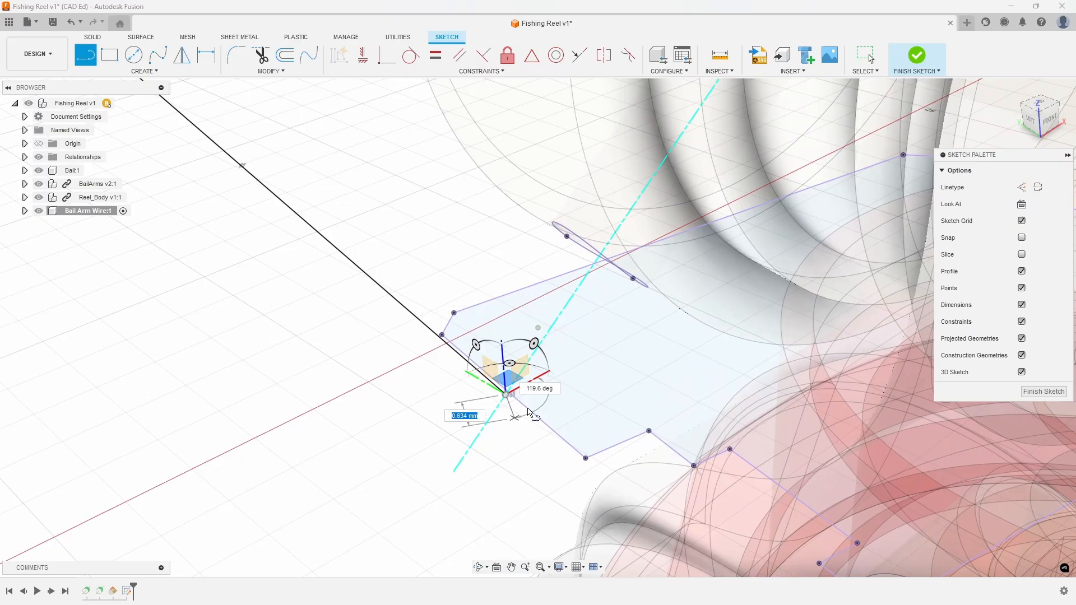
- Draw a 3D line from the left leg's base along the pivot axis to the roller centre
left_click_drag(529, 415, 436, 422)
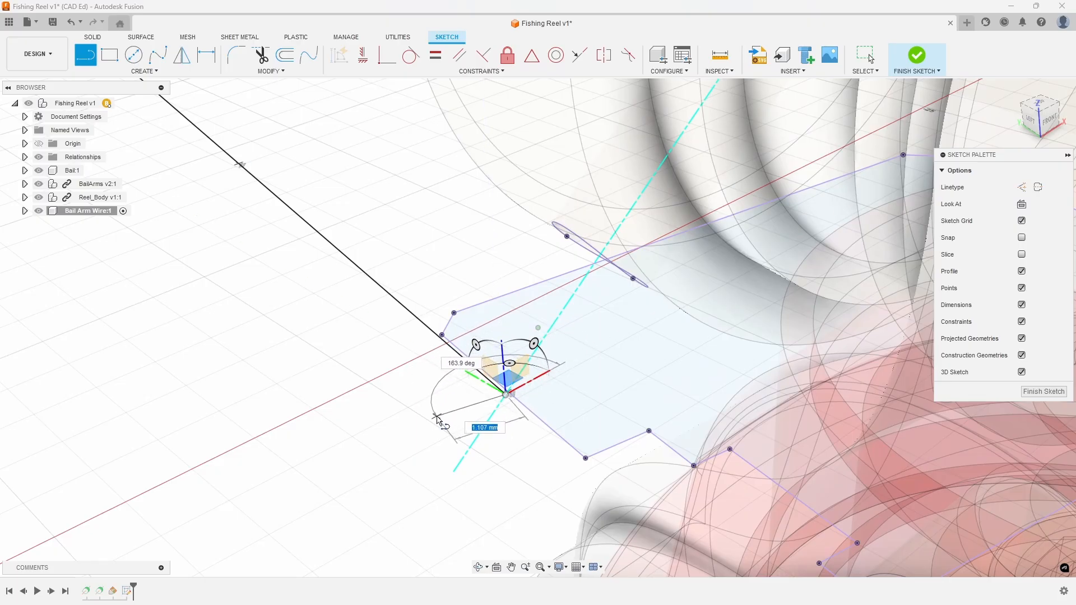
left_click_drag(438, 421, 449, 417)
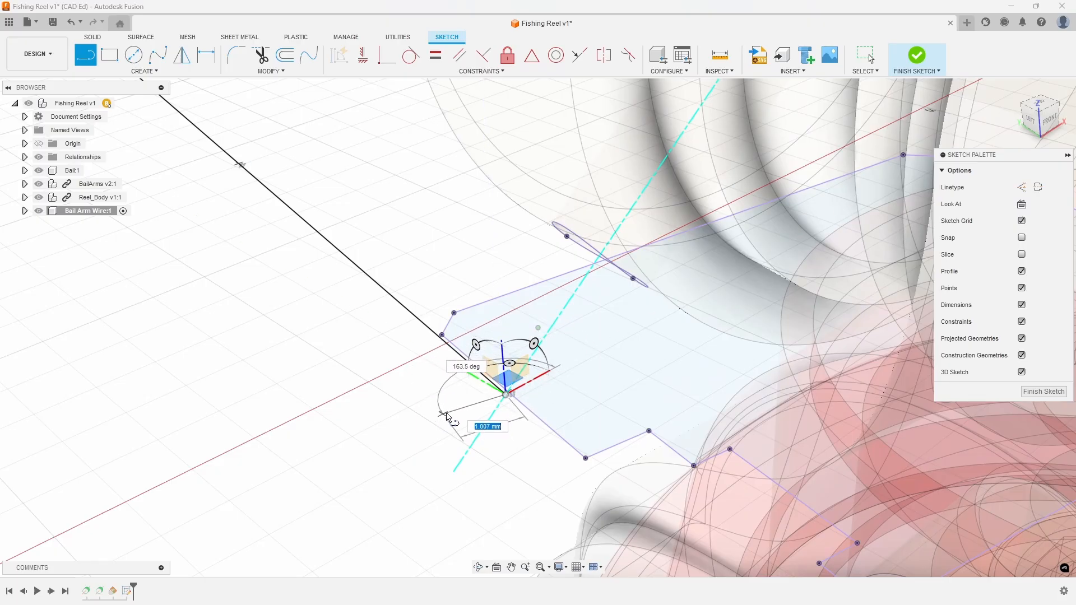
mouse_move(450, 414)
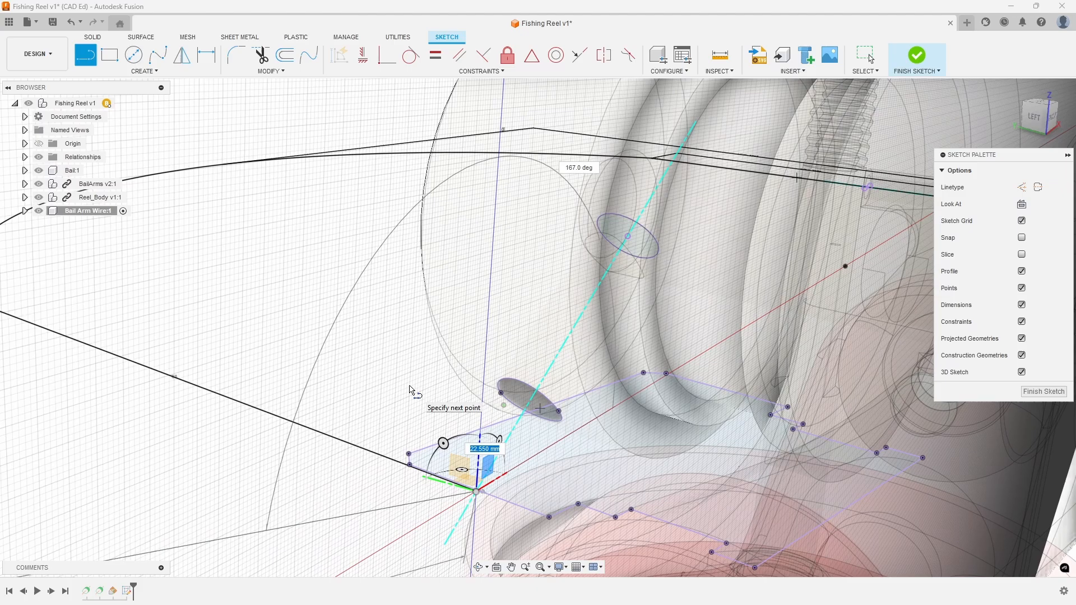
mouse_move(469, 325)
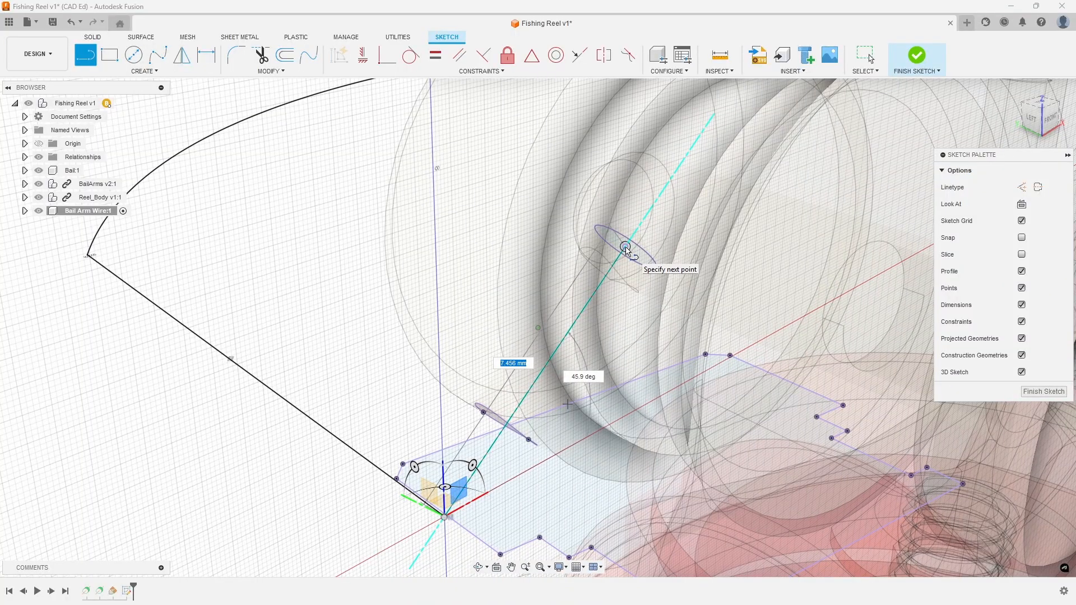
left_click(624, 247)
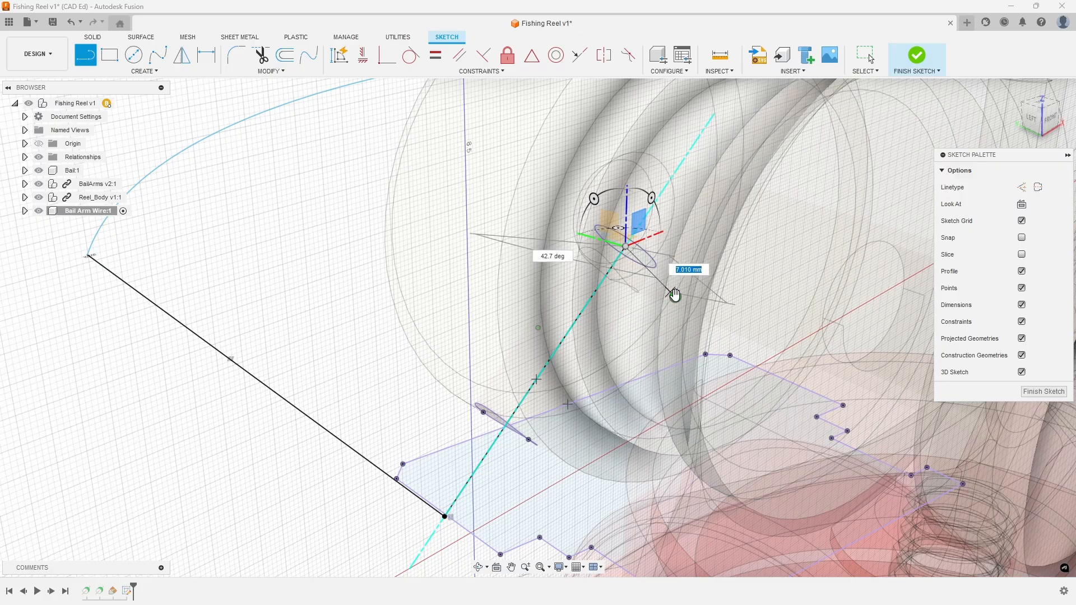
mouse_move(674, 296)
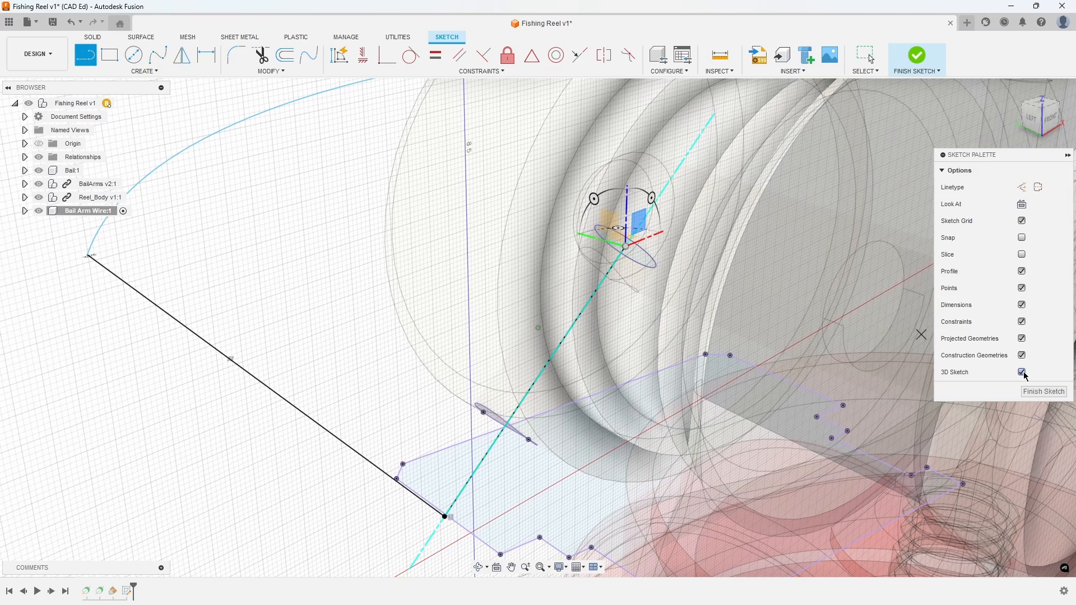
- Turn off 3D sketching and fillet the arc-to-right-leg corner at 12 mm
left_click(1021, 372)
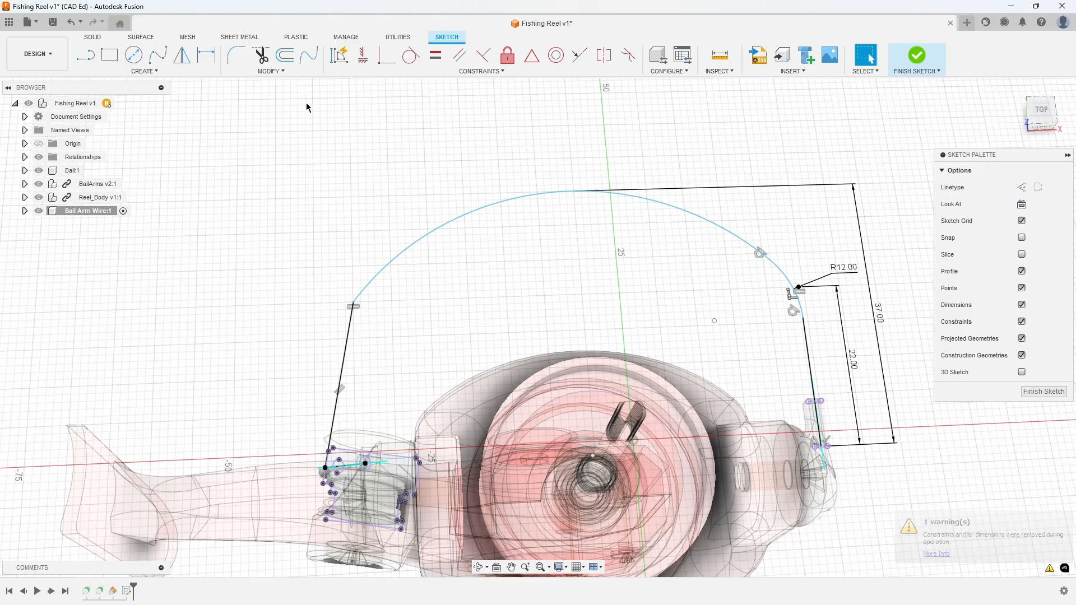
left_click(235, 55)
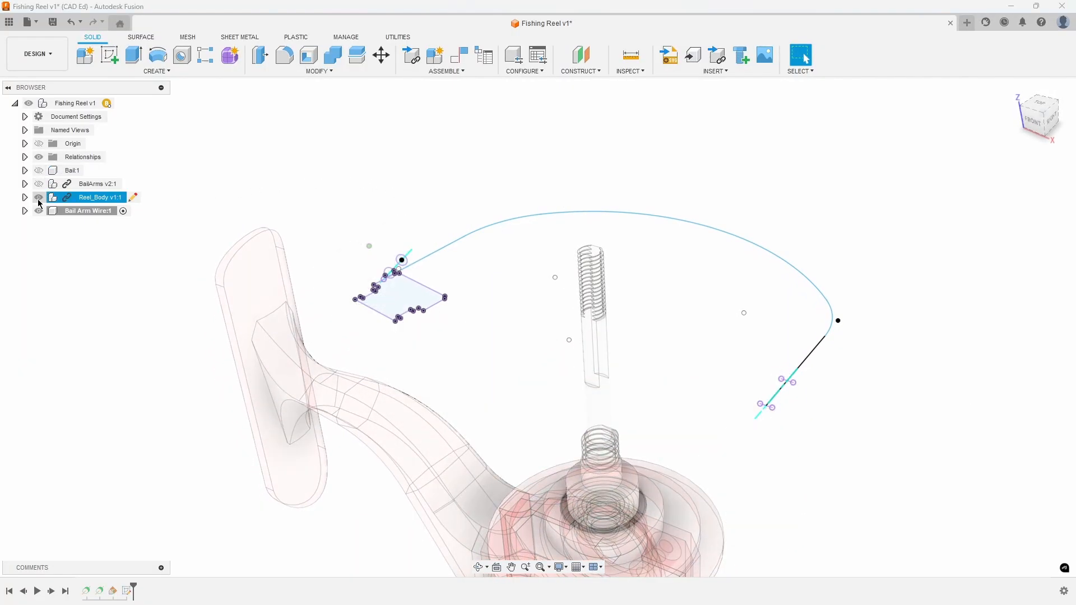
- Hide the Reel_Body component in the Browser
left_click(39, 198)
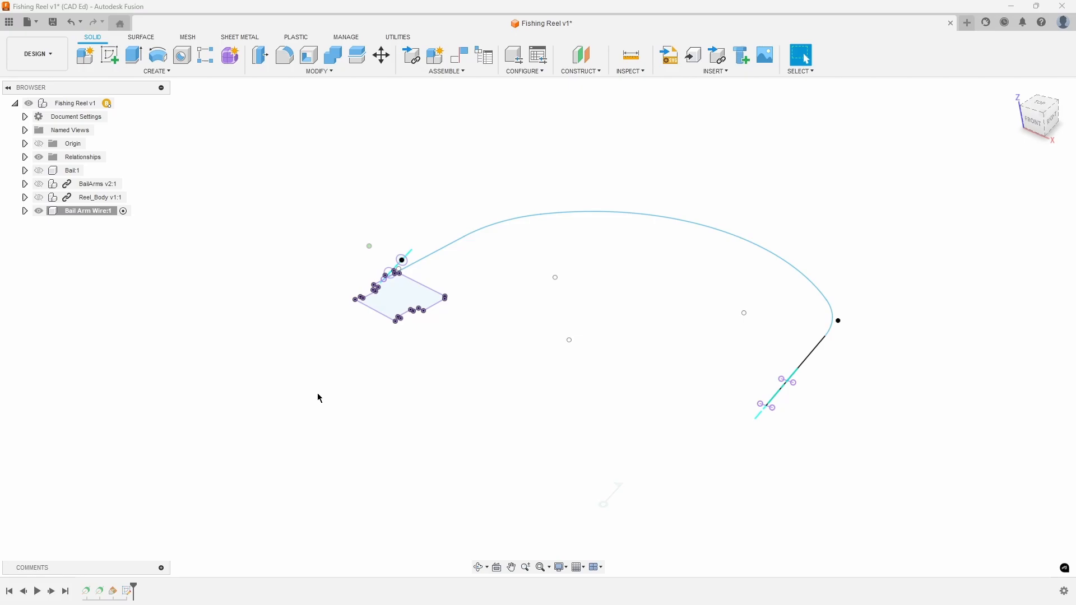
- Place a Plane Along Path at the wire path's far end and sketch a 1.65 mm circle
left_click(580, 71)
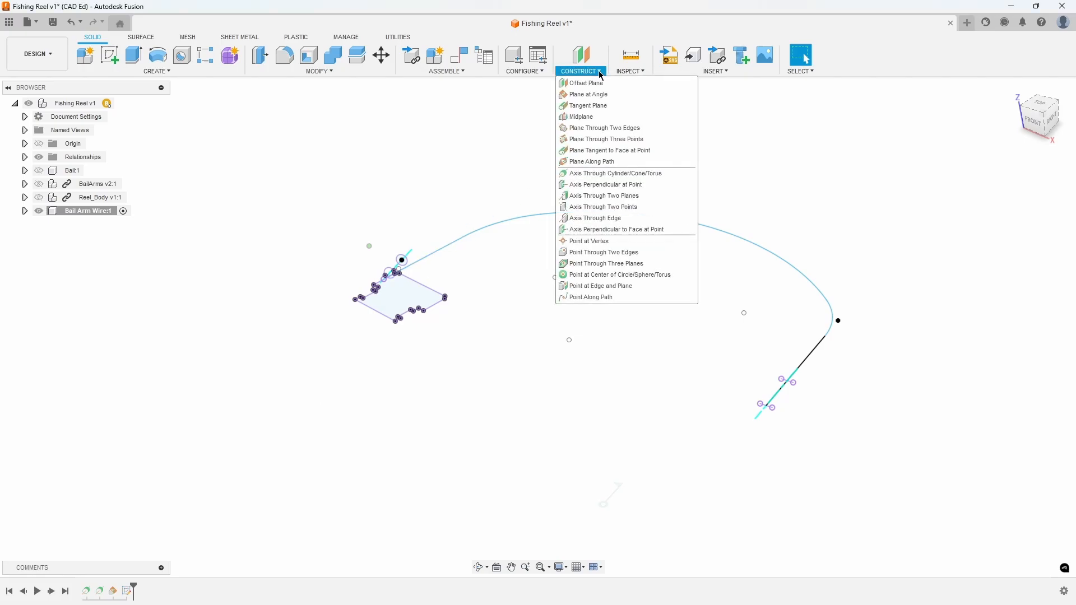
mouse_move(589, 161)
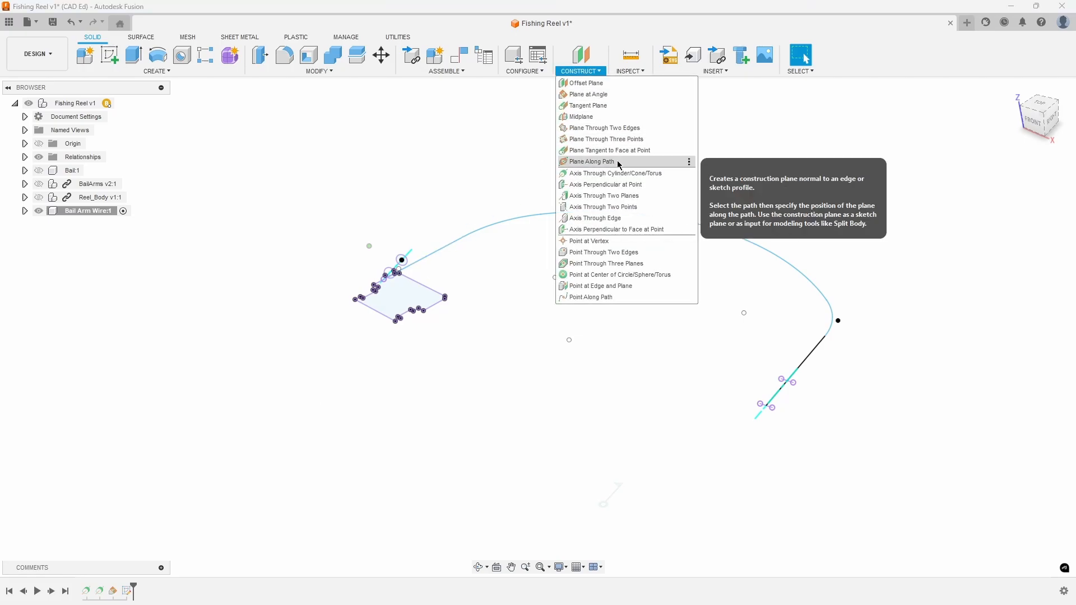
left_click(592, 161)
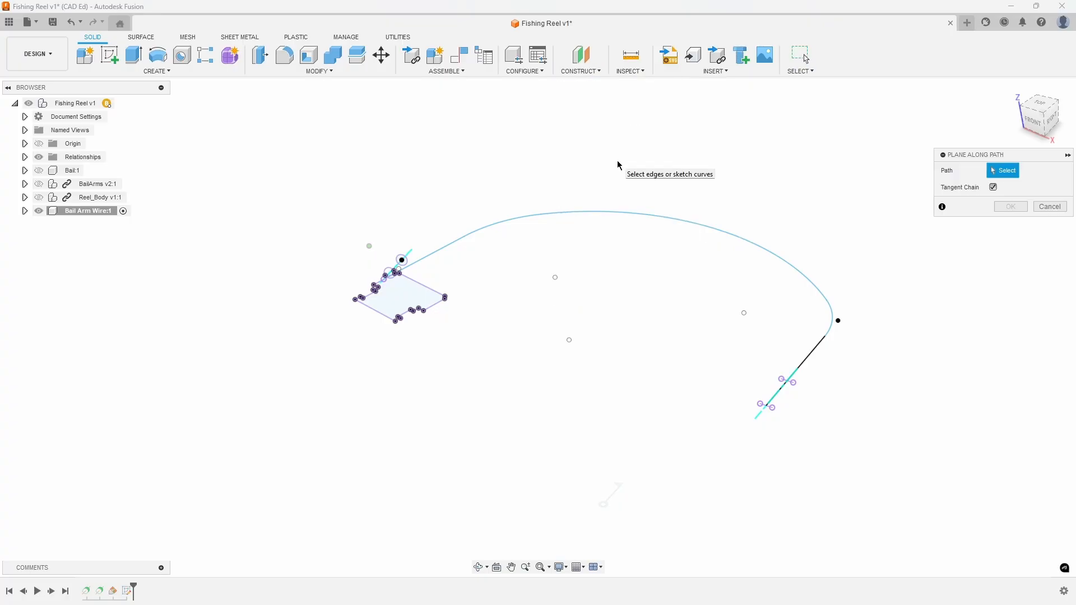
left_click(776, 258)
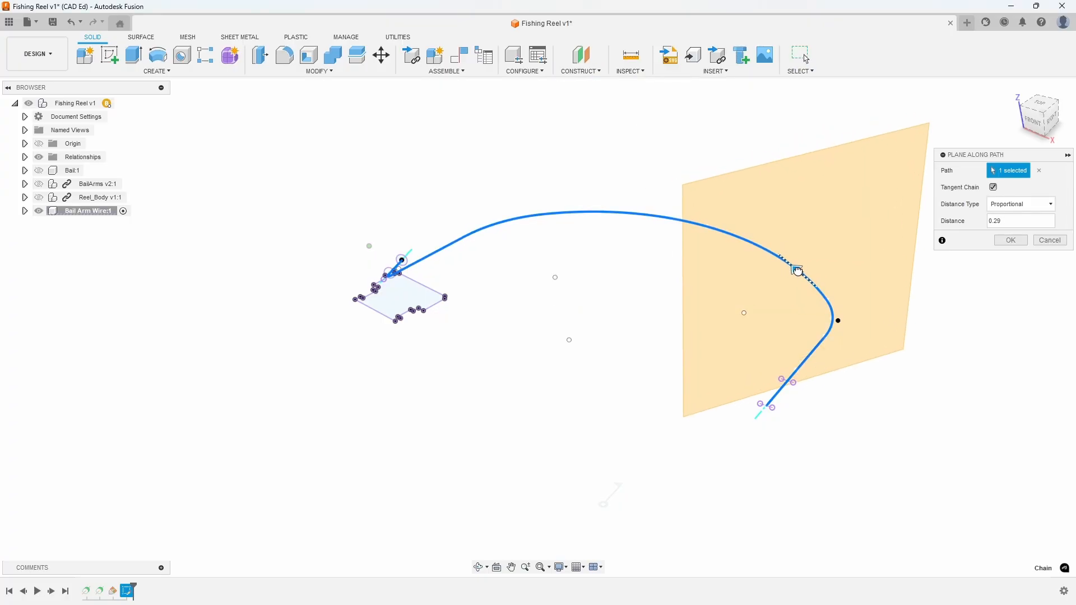
left_click_drag(796, 270, 762, 247)
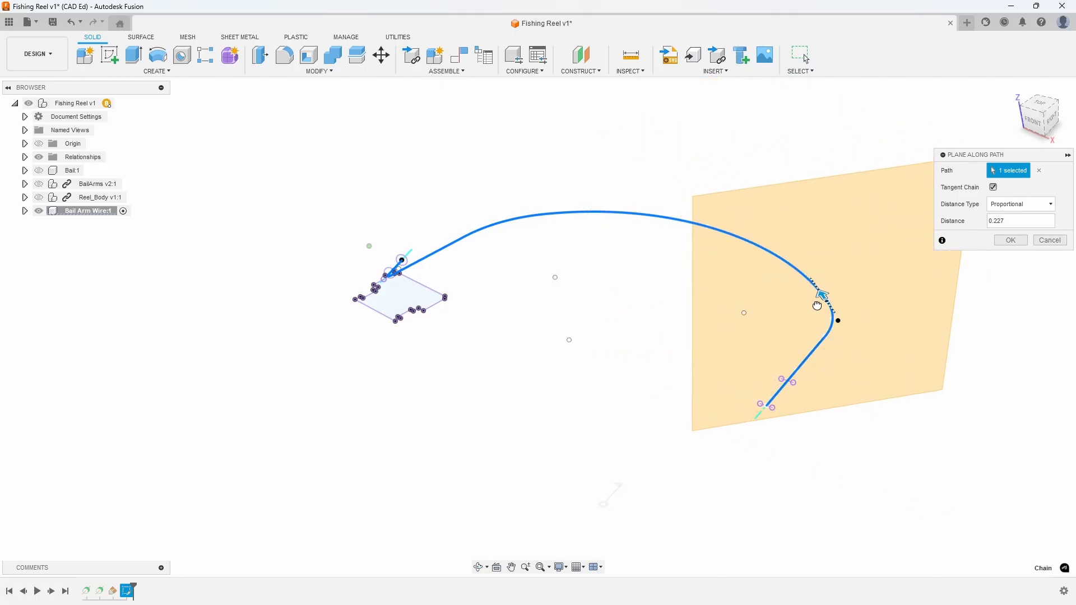
left_click_drag(820, 302, 765, 401)
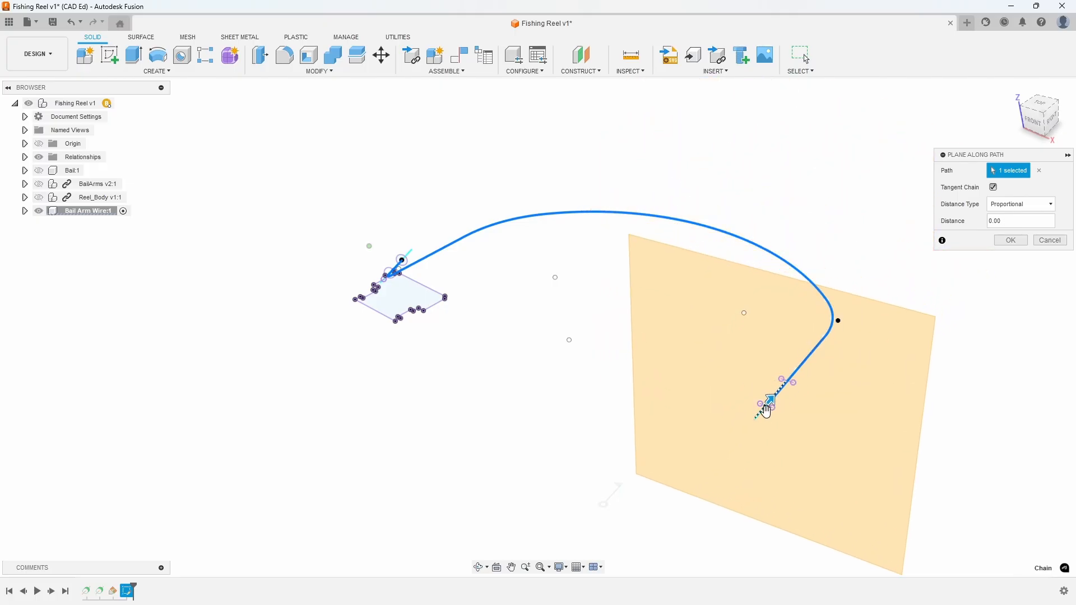
mouse_move(999, 262)
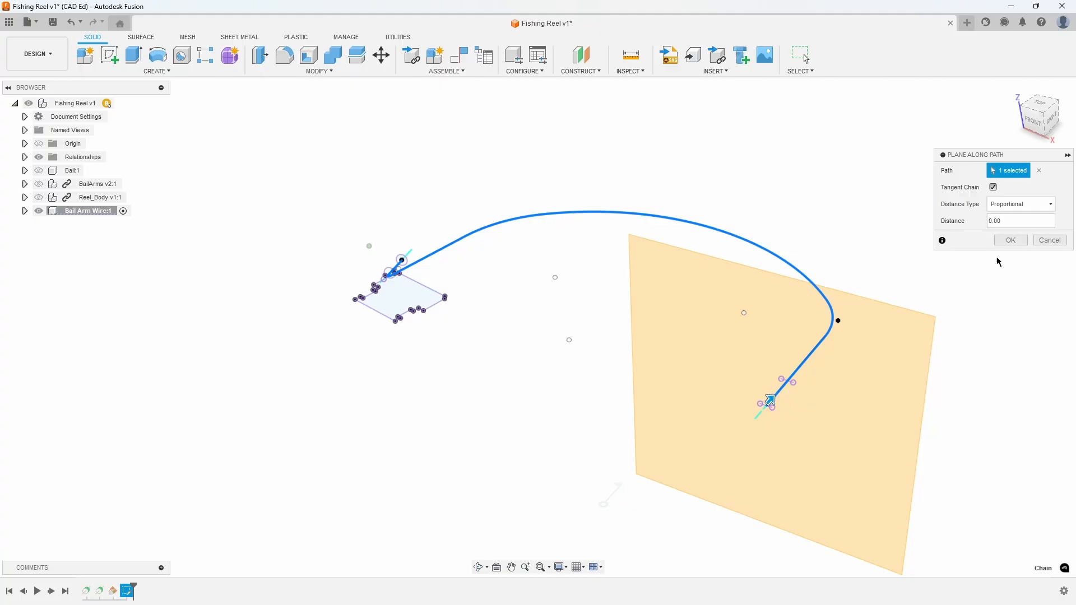
left_click(1010, 239)
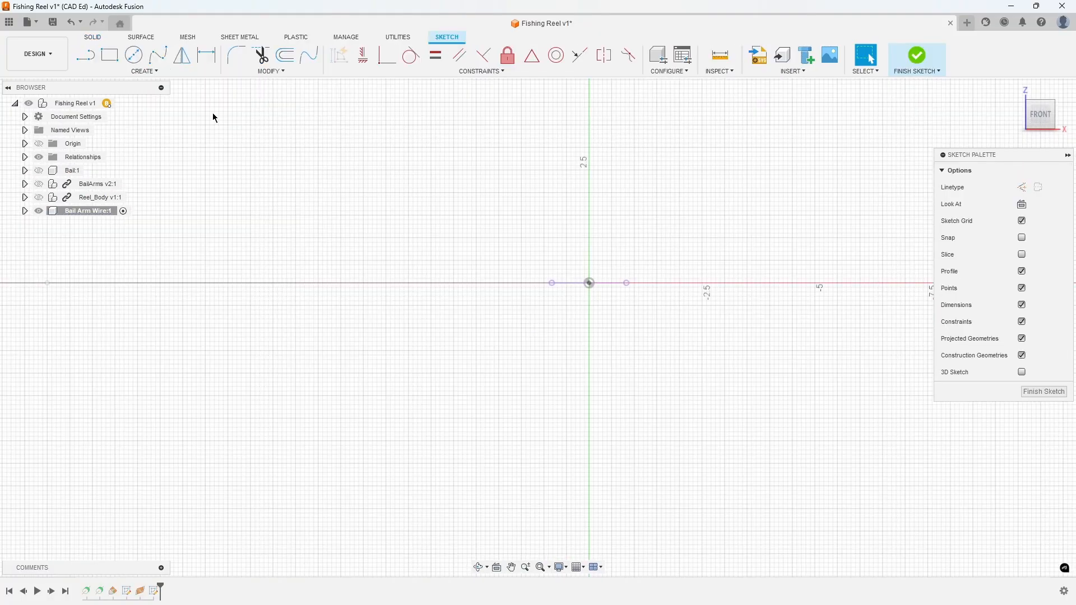
left_click(133, 55)
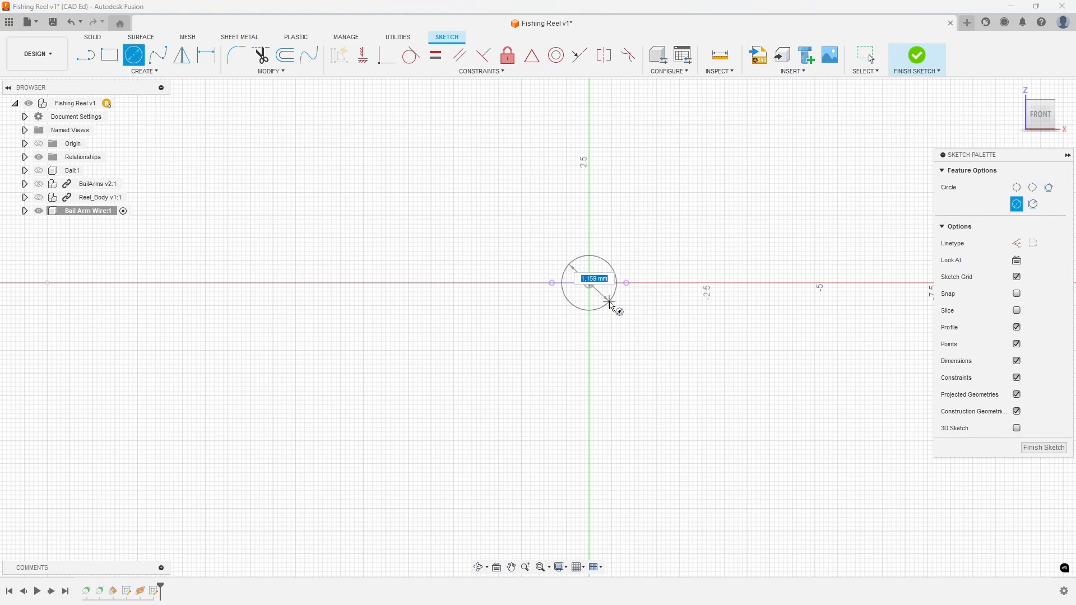
type("1.65")
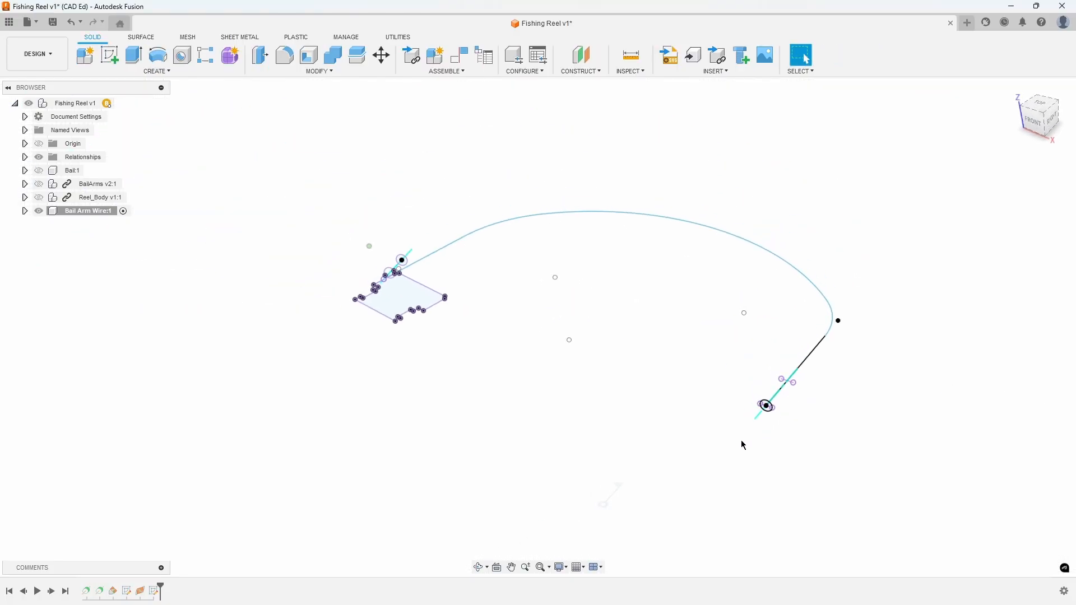
mouse_move(720, 456)
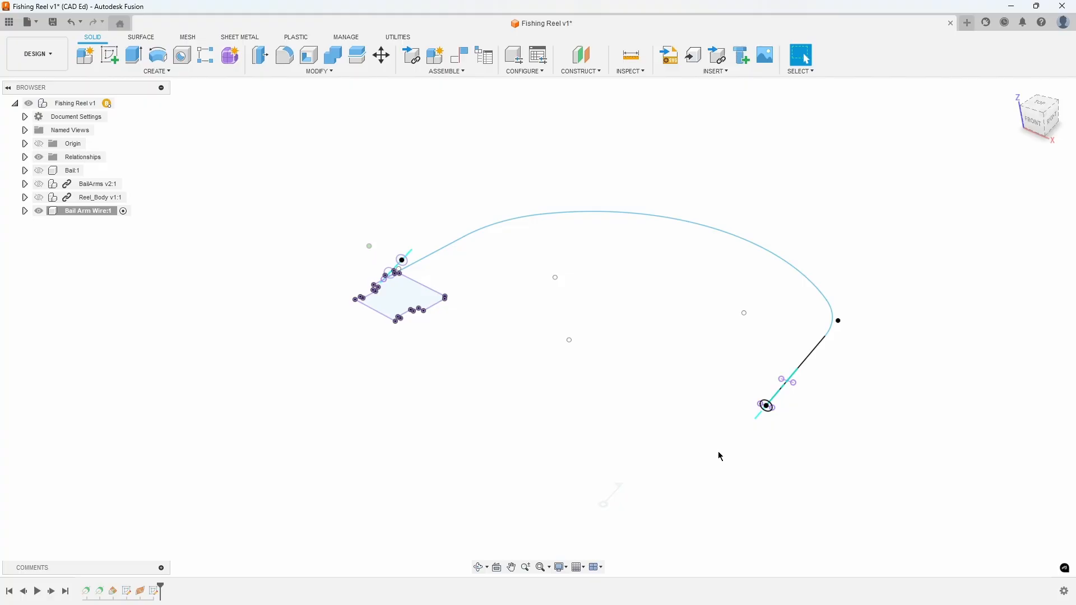
- Sweep the 1.65 mm circle profile along the curved wire path into a round tube
left_click(157, 70)
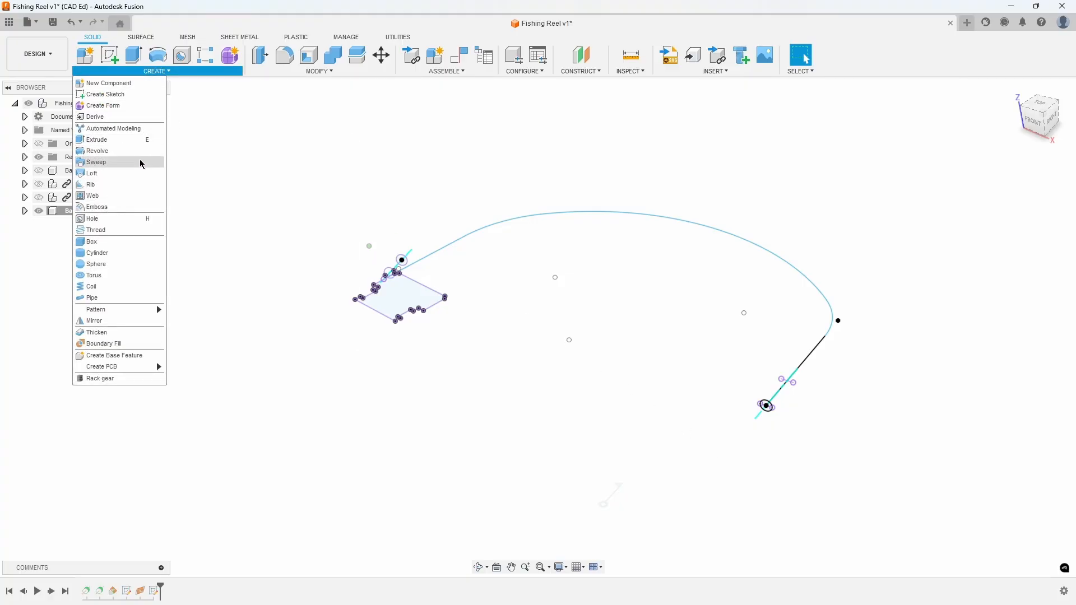
left_click(95, 162)
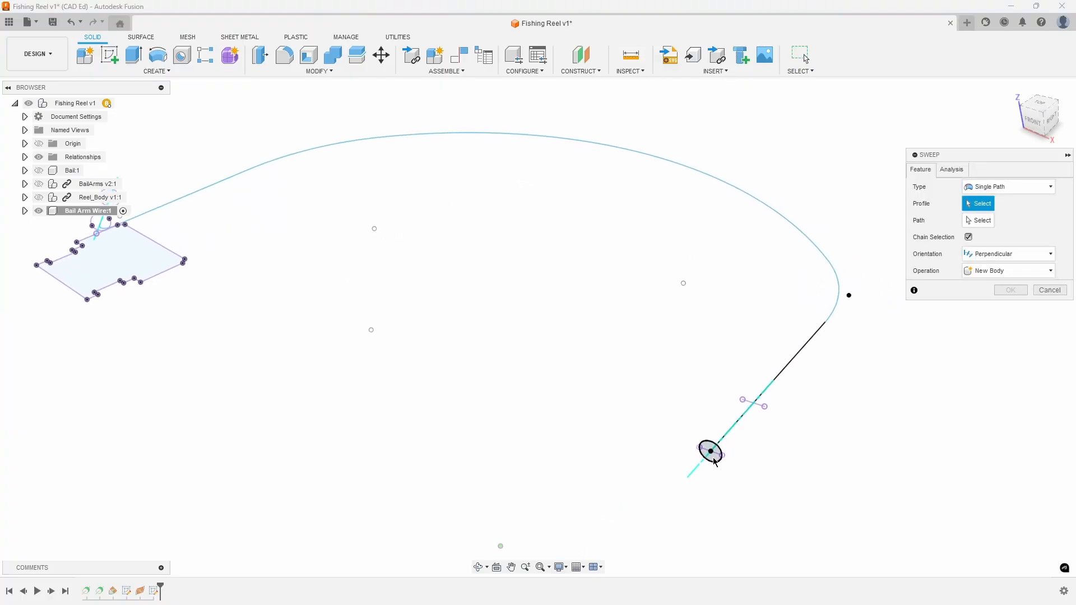
left_click(710, 452)
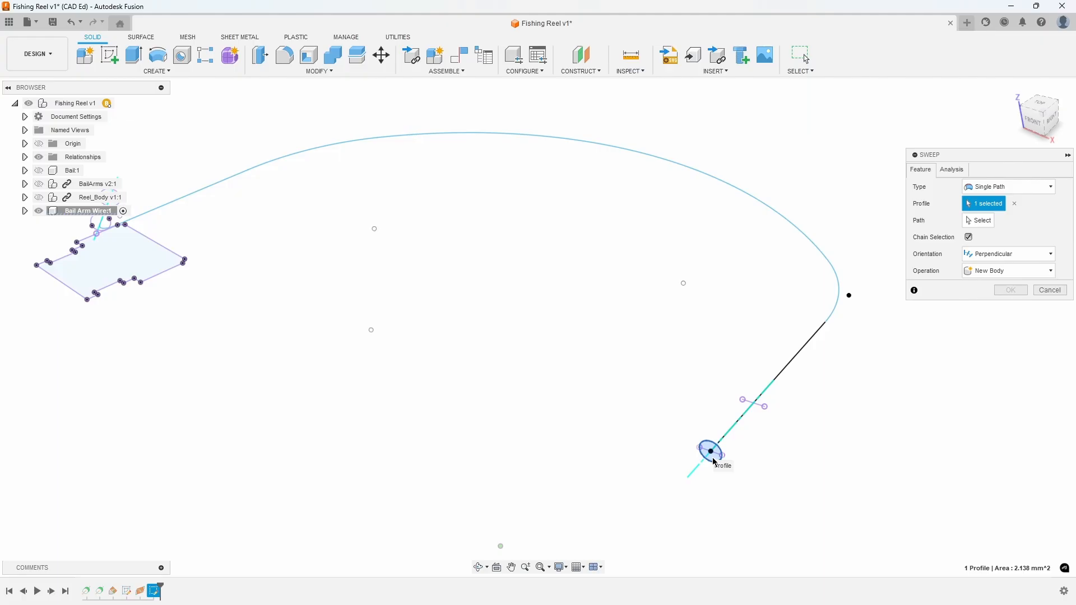
mouse_move(899, 309)
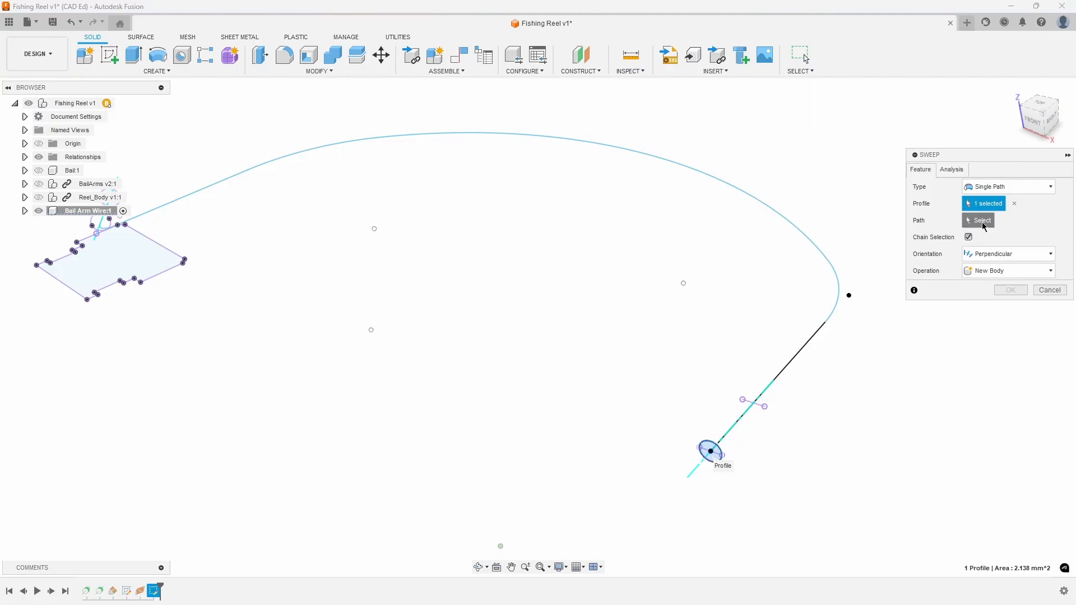
left_click(979, 220)
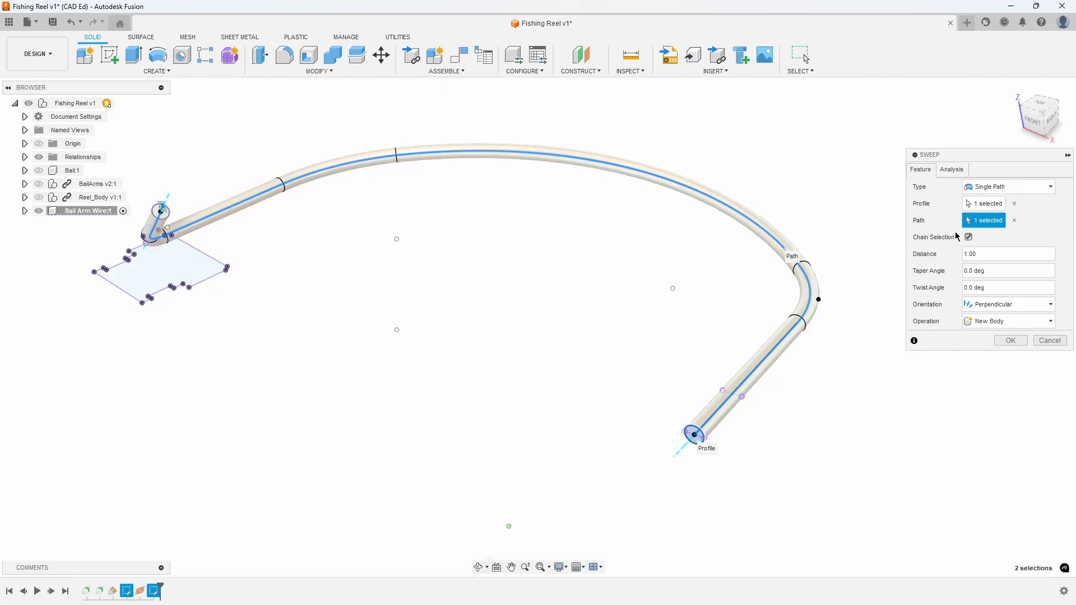
mouse_move(794, 425)
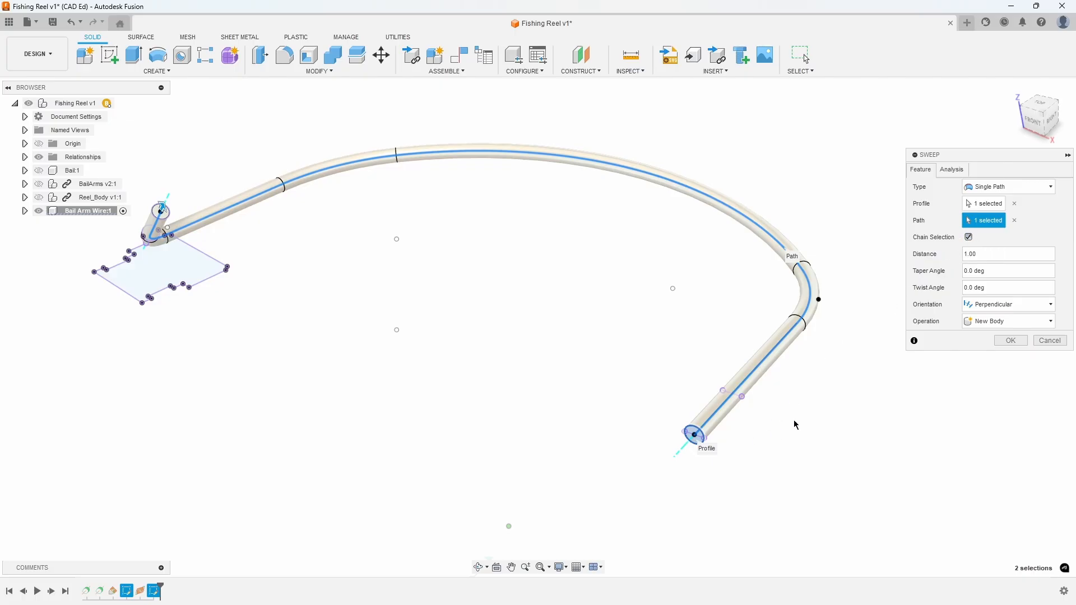
mouse_move(202, 184)
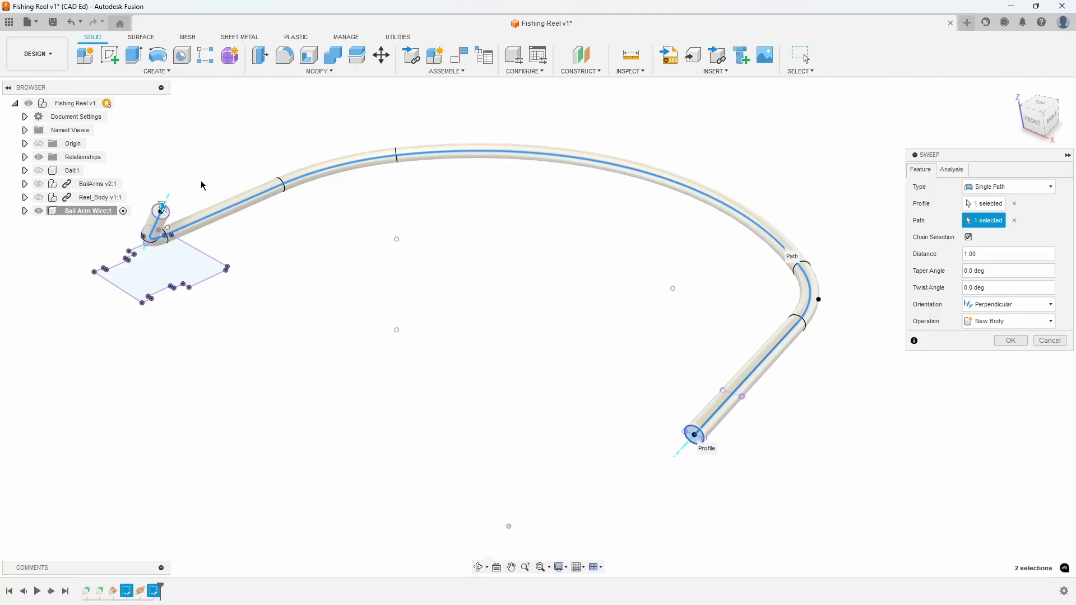
left_click(1009, 341)
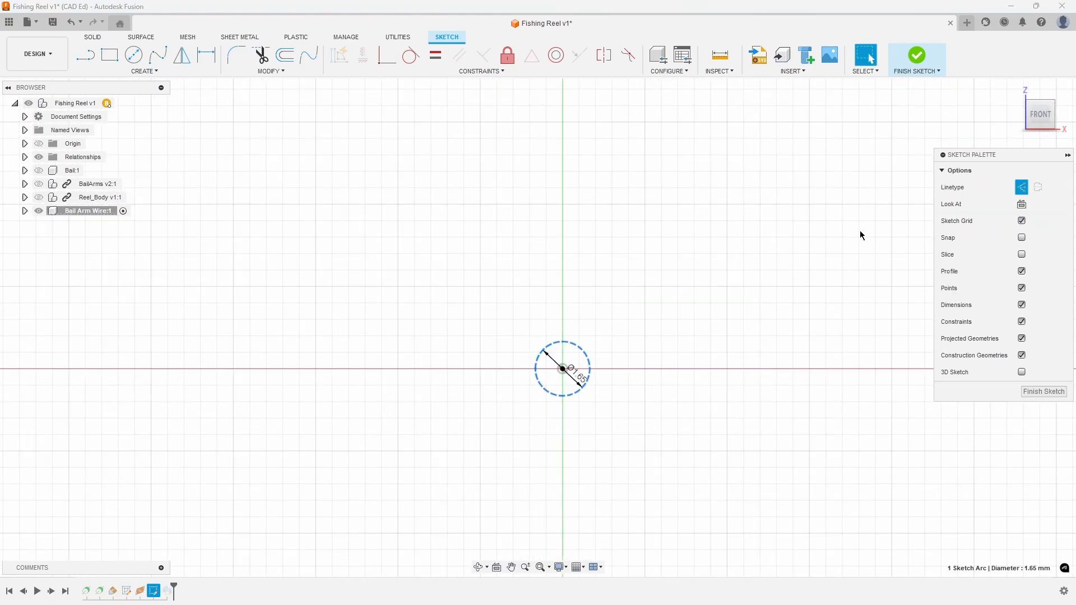
- Draw a circumscribed hexagon around the 1.65 mm circle and finish the profile sketch
left_click(144, 71)
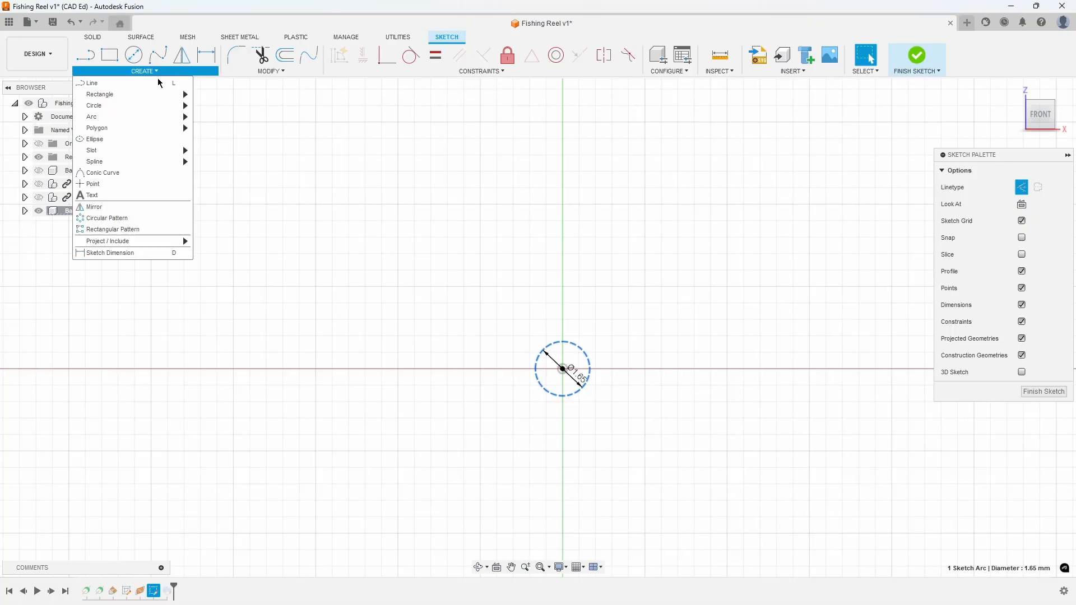
mouse_move(97, 128)
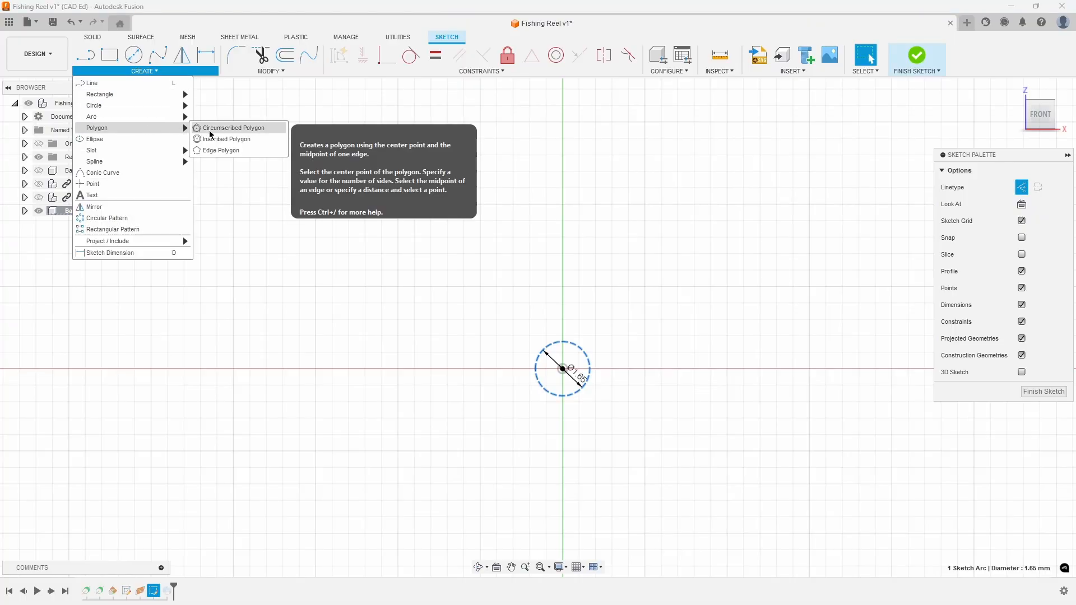
left_click(233, 128)
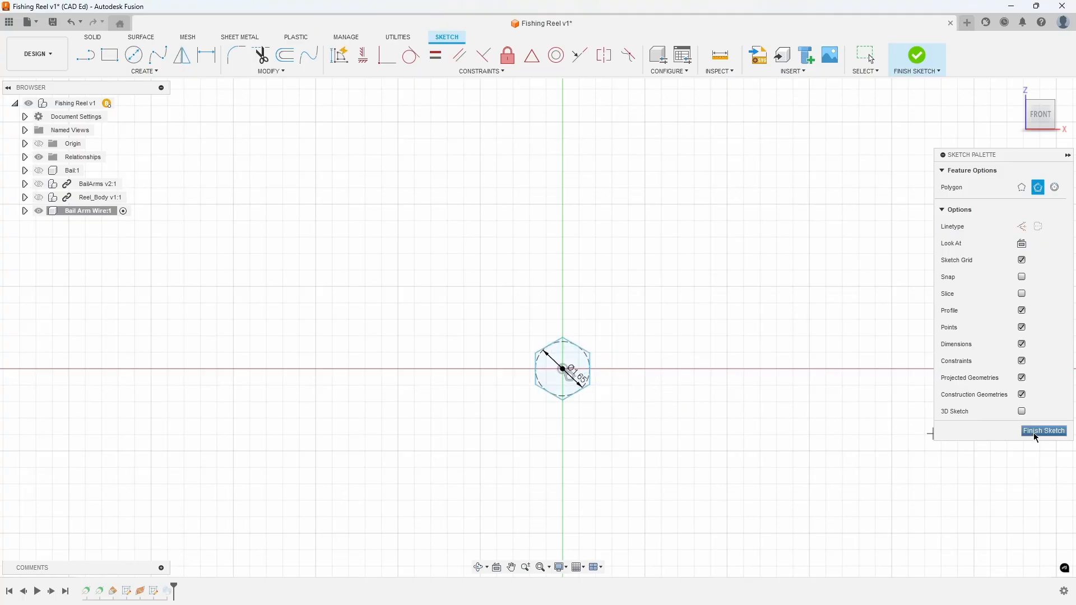
left_click(1043, 431)
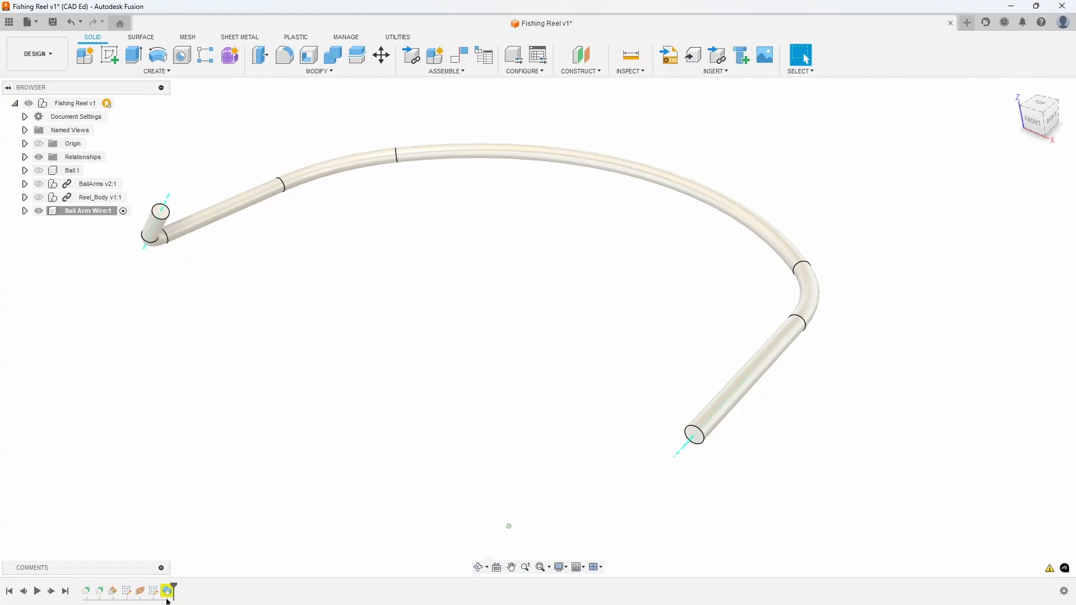
- Edit the Sweep feature from the timeline and reselect the hexagon as its profile
right_click(167, 591)
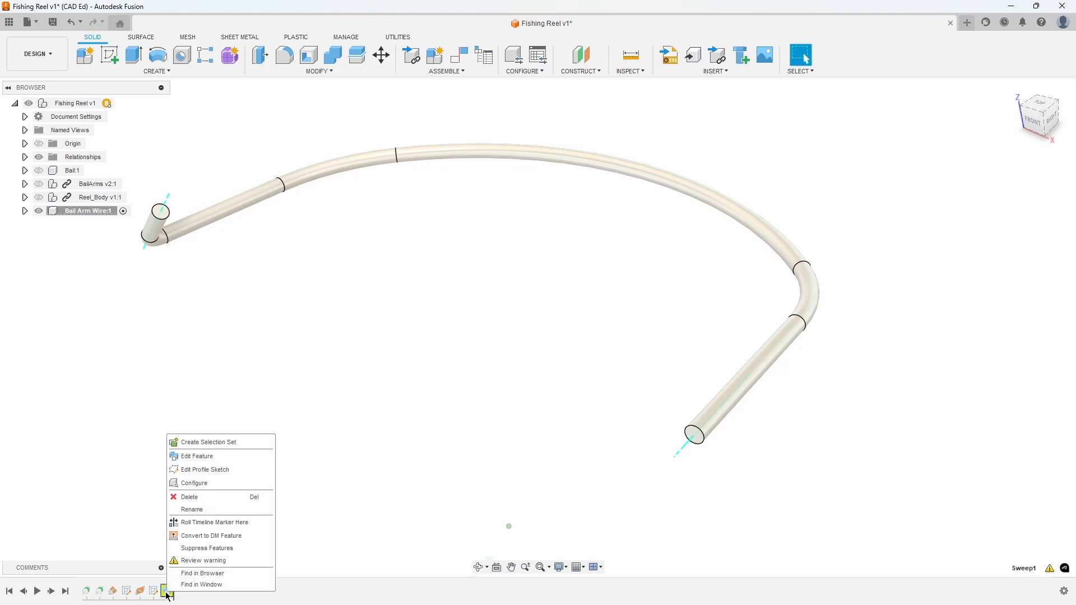
left_click(195, 456)
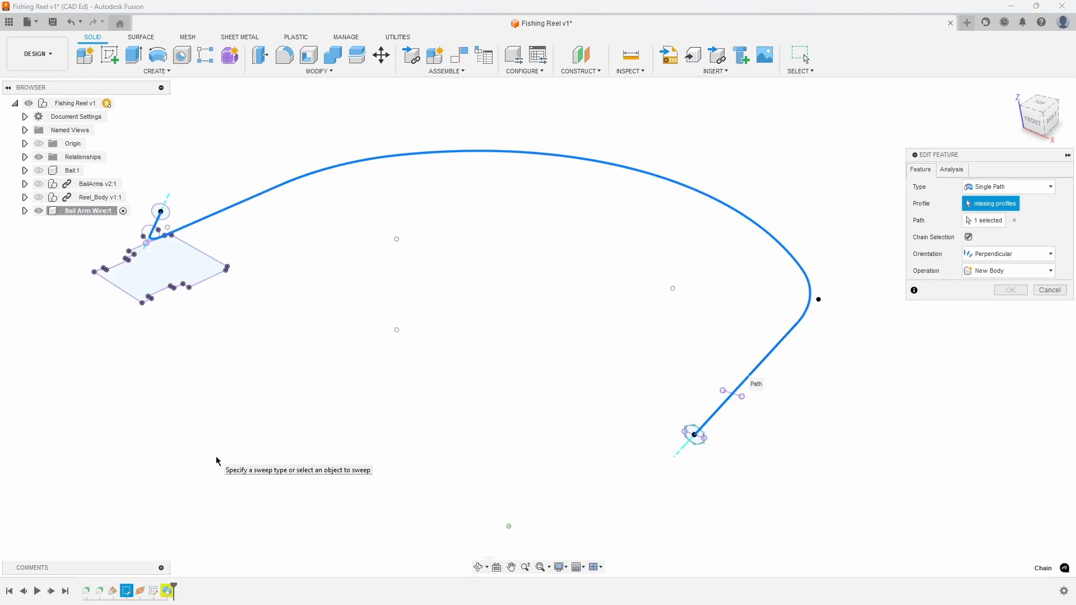
mouse_move(991, 203)
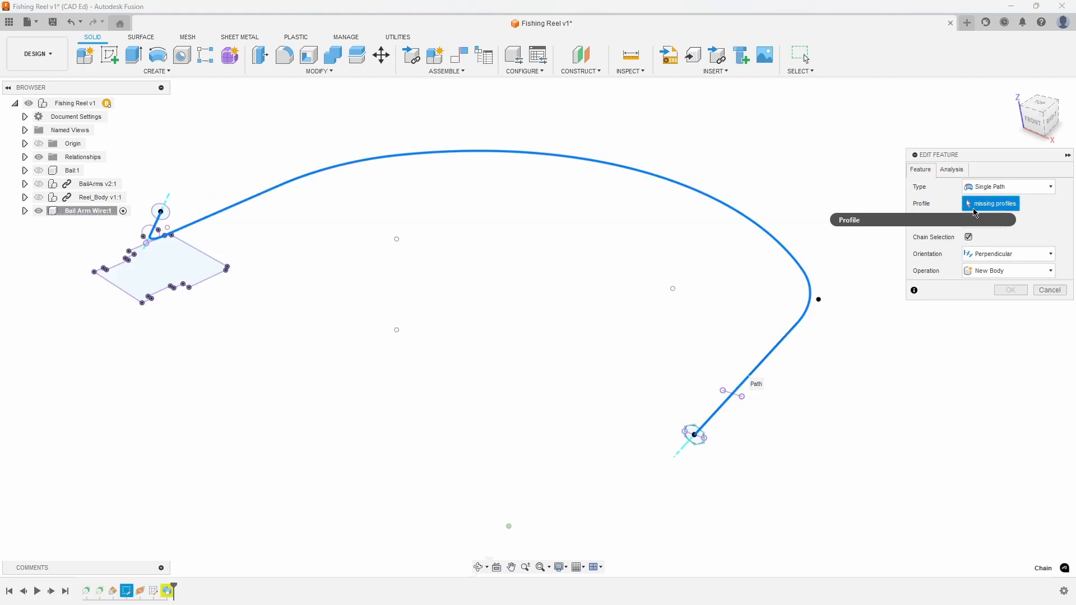
left_click(159, 272)
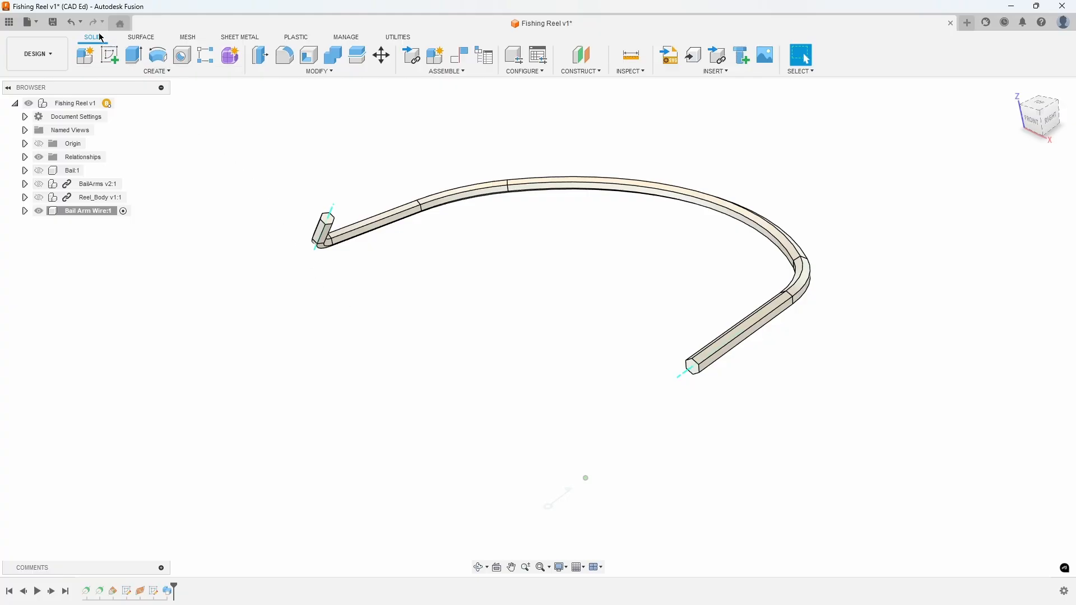
- Roll back to Undo Edit Sketch from the undo list, restoring the round tube
left_click(71, 22)
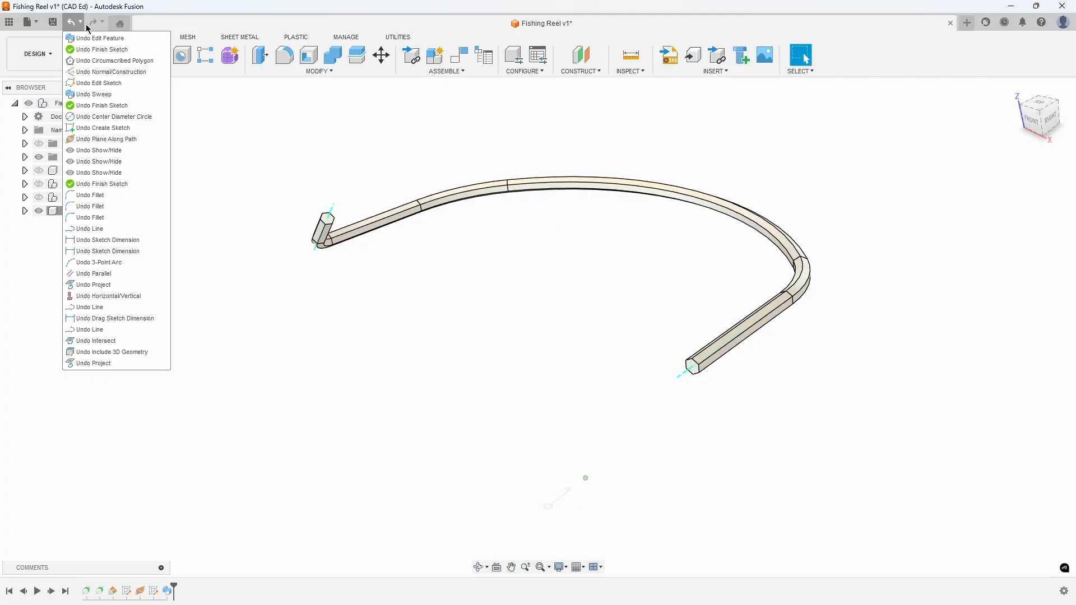
mouse_move(103, 82)
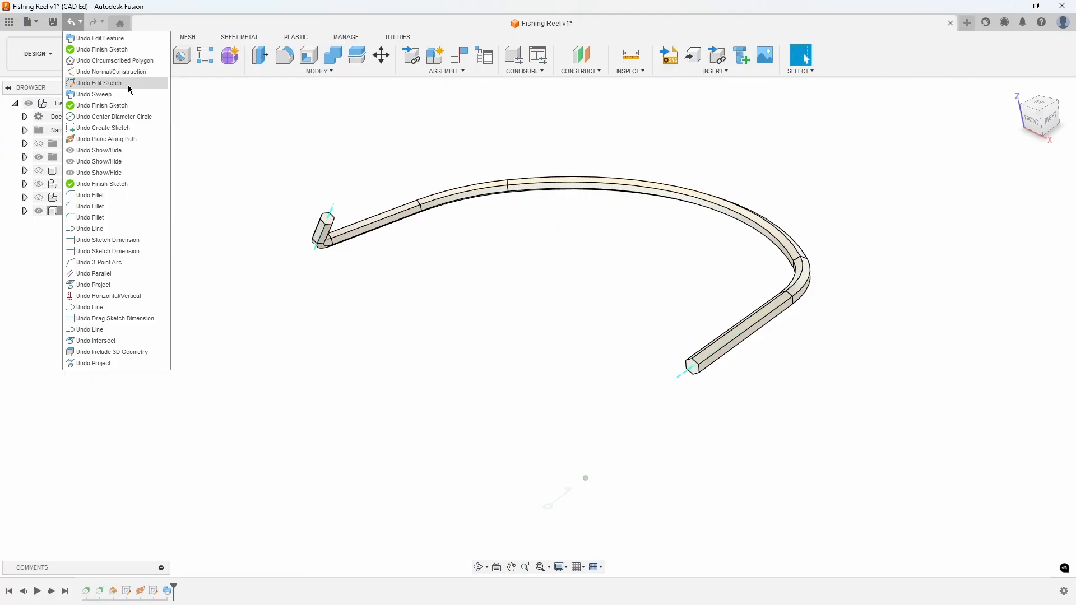
left_click(102, 82)
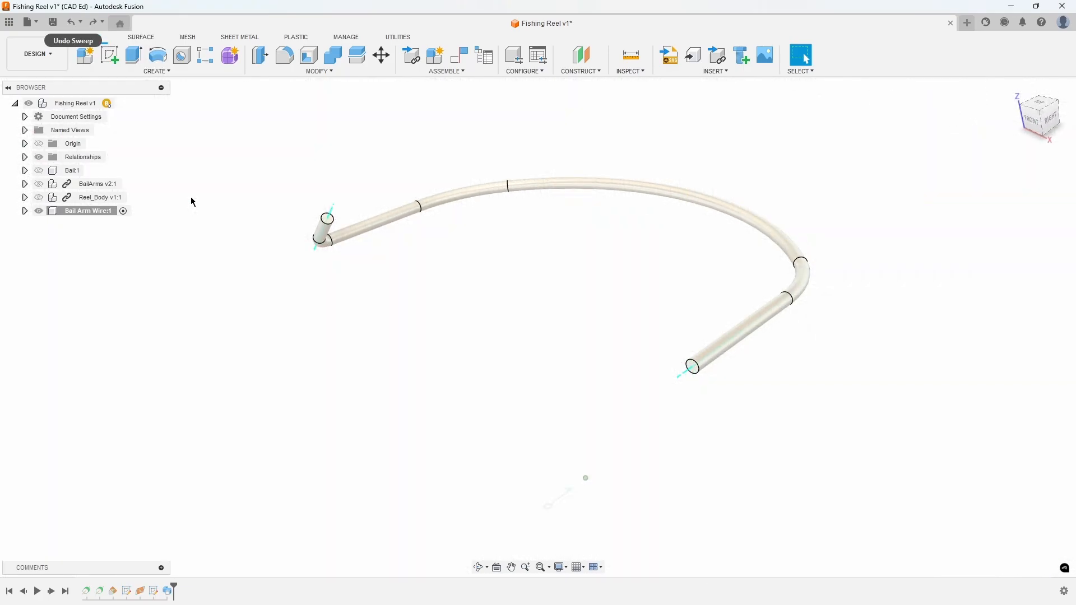
- Show all reel assembly components with the bail wire fitted, then save a new version
right_click(75, 103)
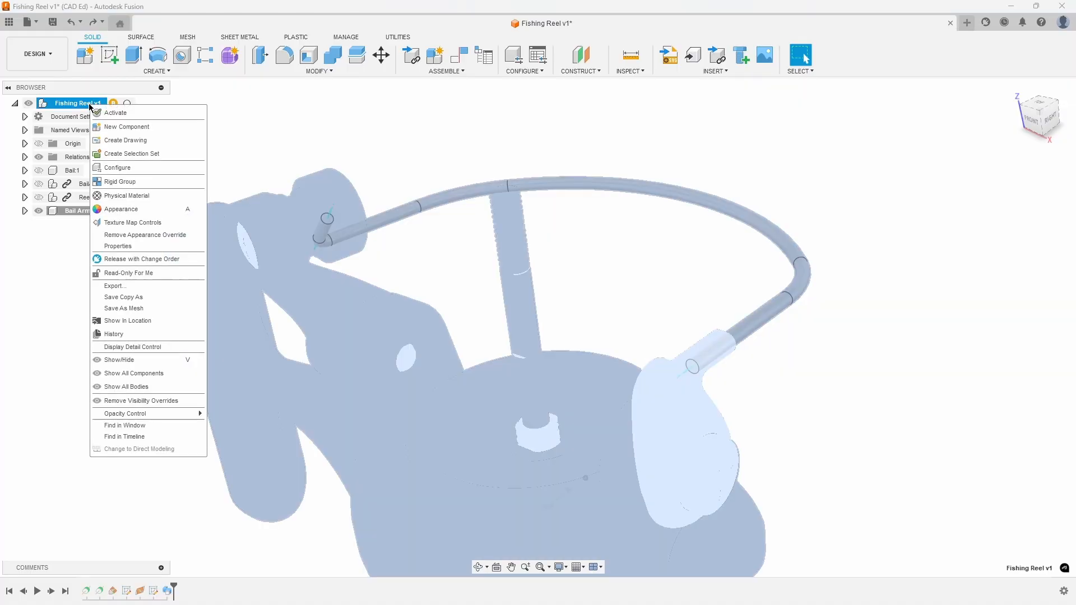
mouse_move(134, 288)
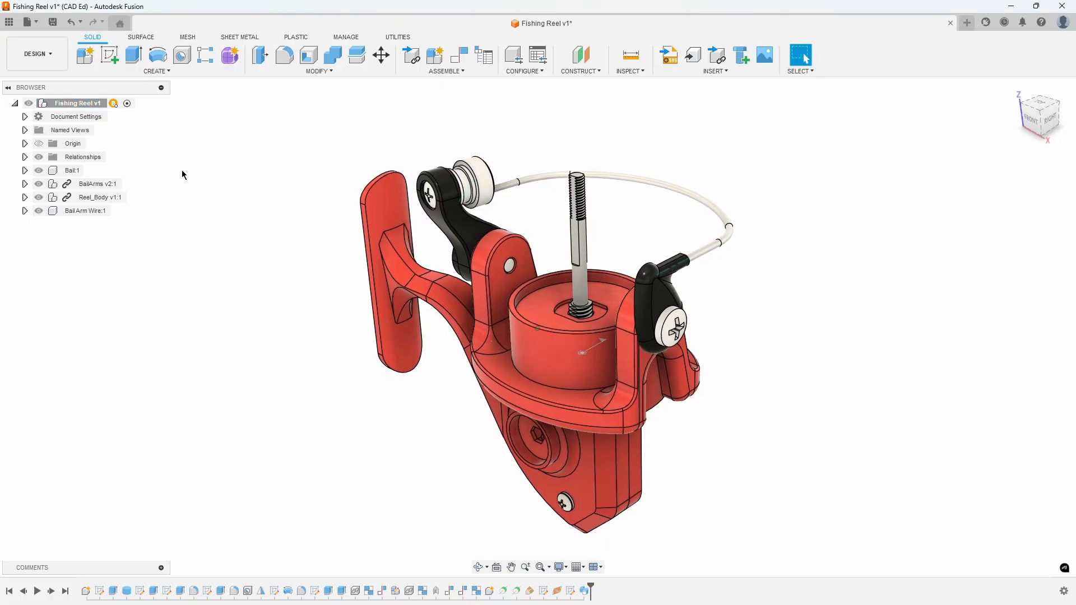
mouse_move(52, 22)
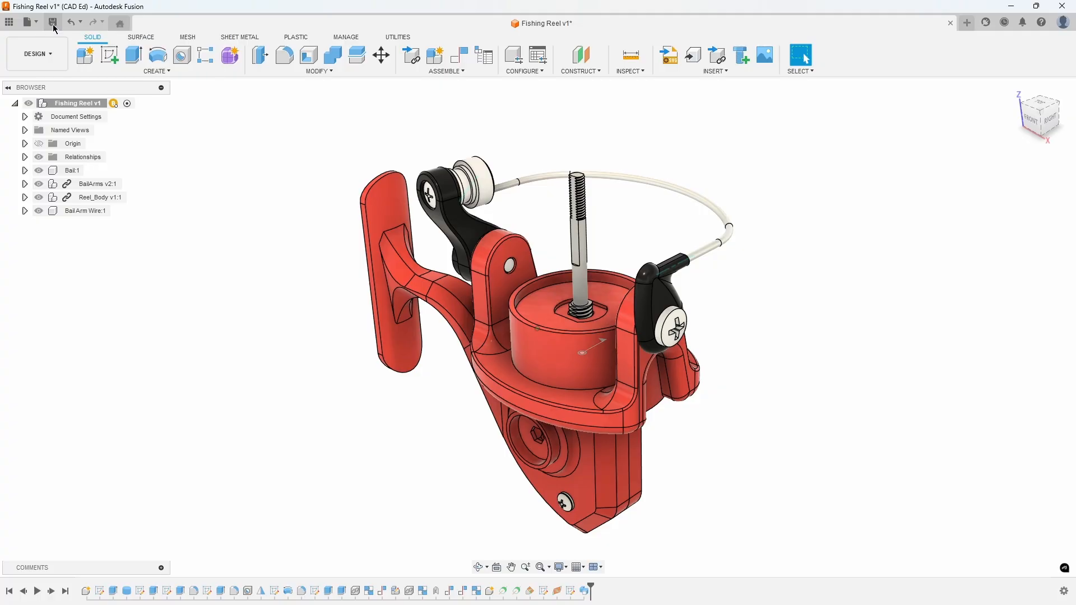
left_click(52, 22)
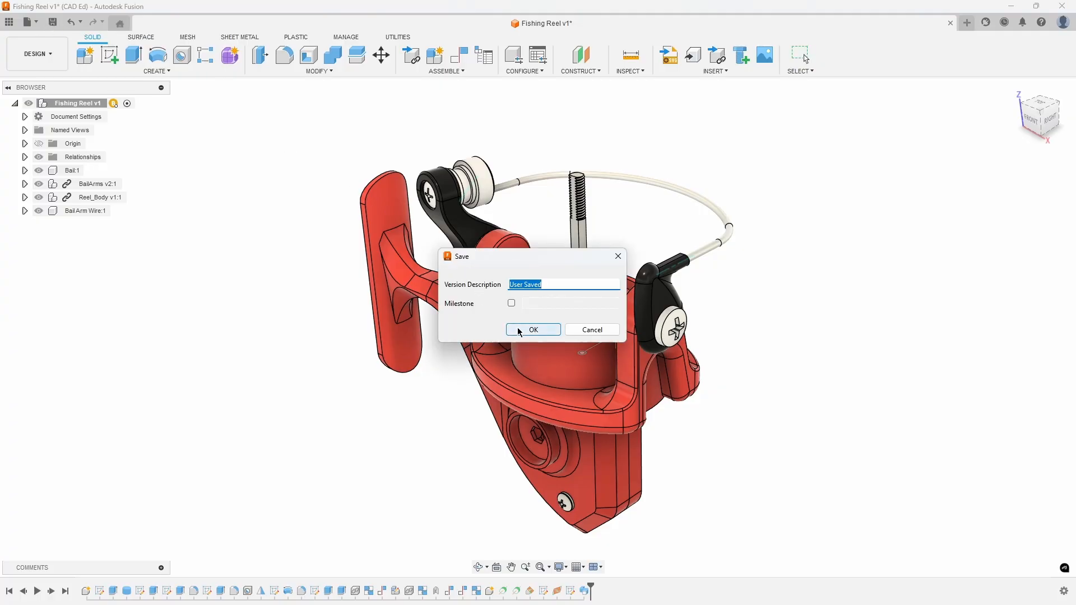
left_click(533, 329)
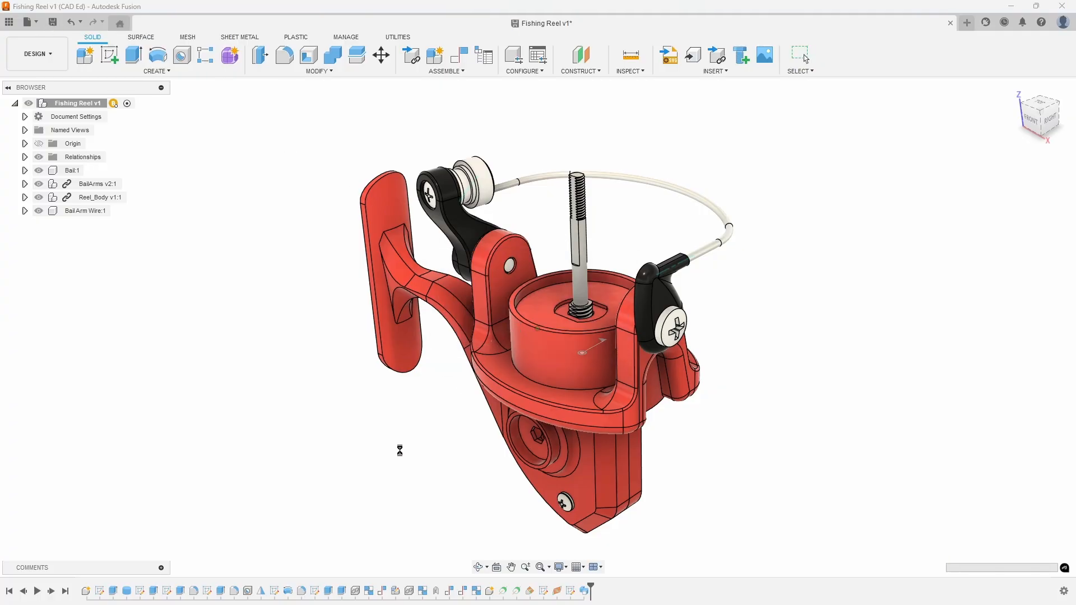